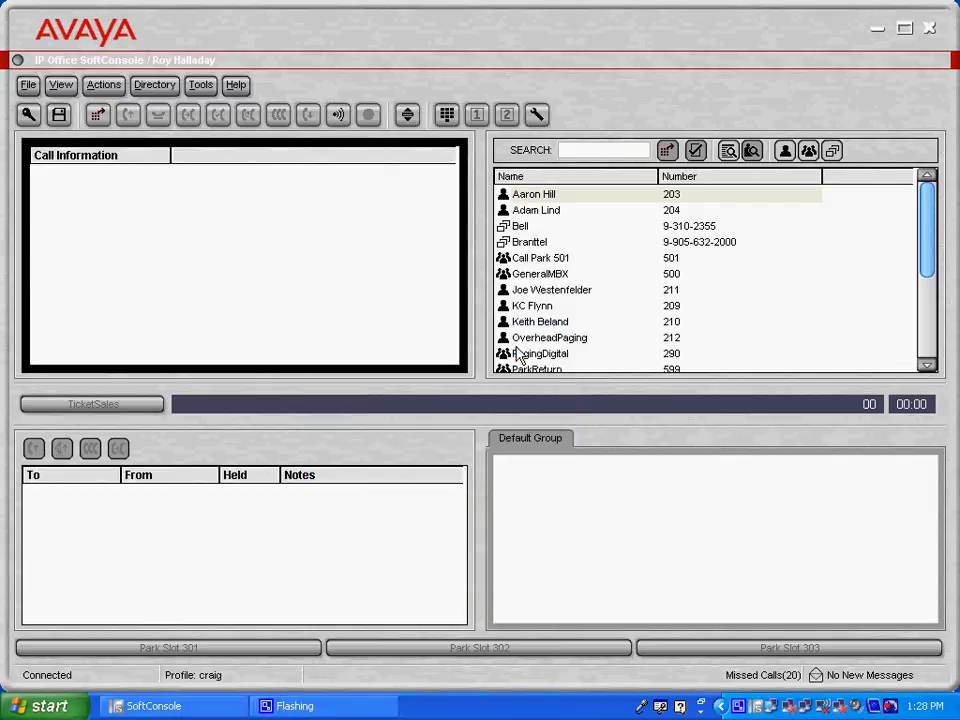
mouse_move(620, 210)
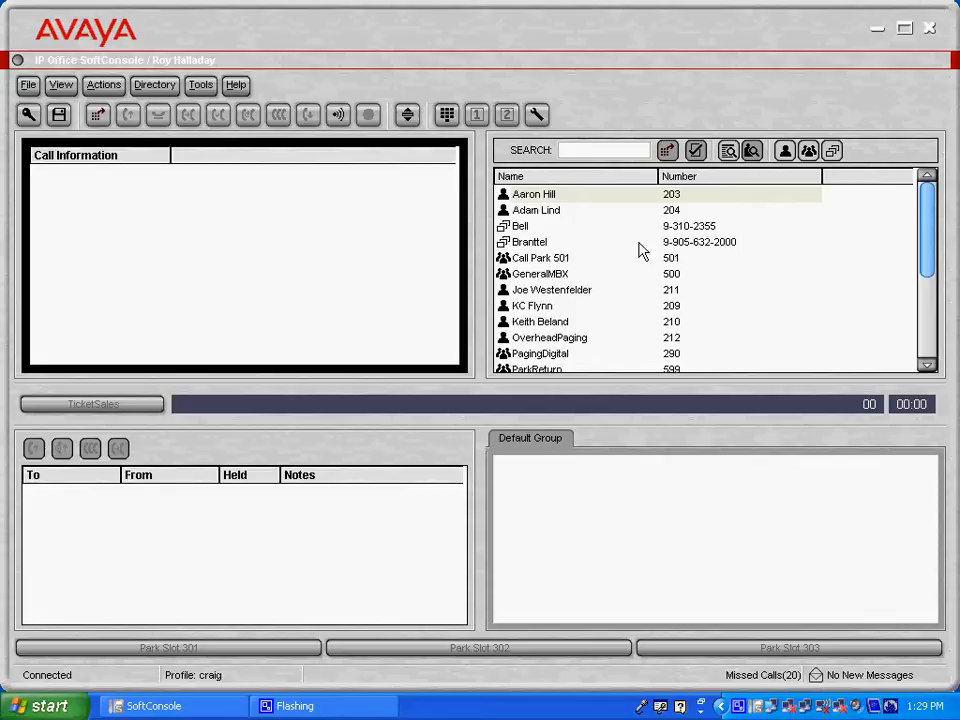
left_click(520, 226)
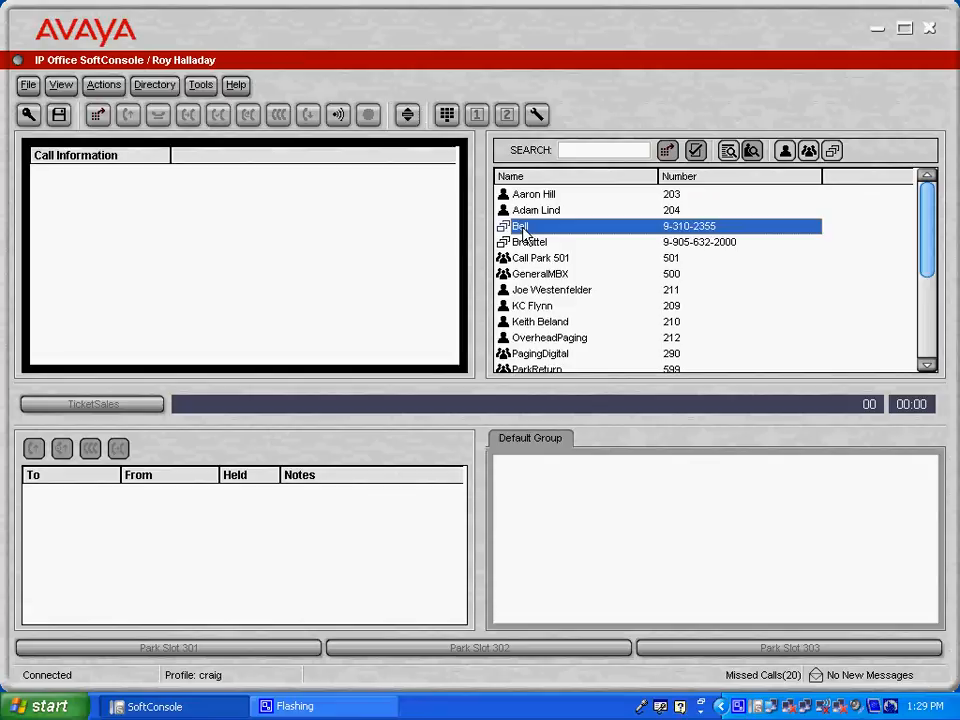
left_click(600, 149)
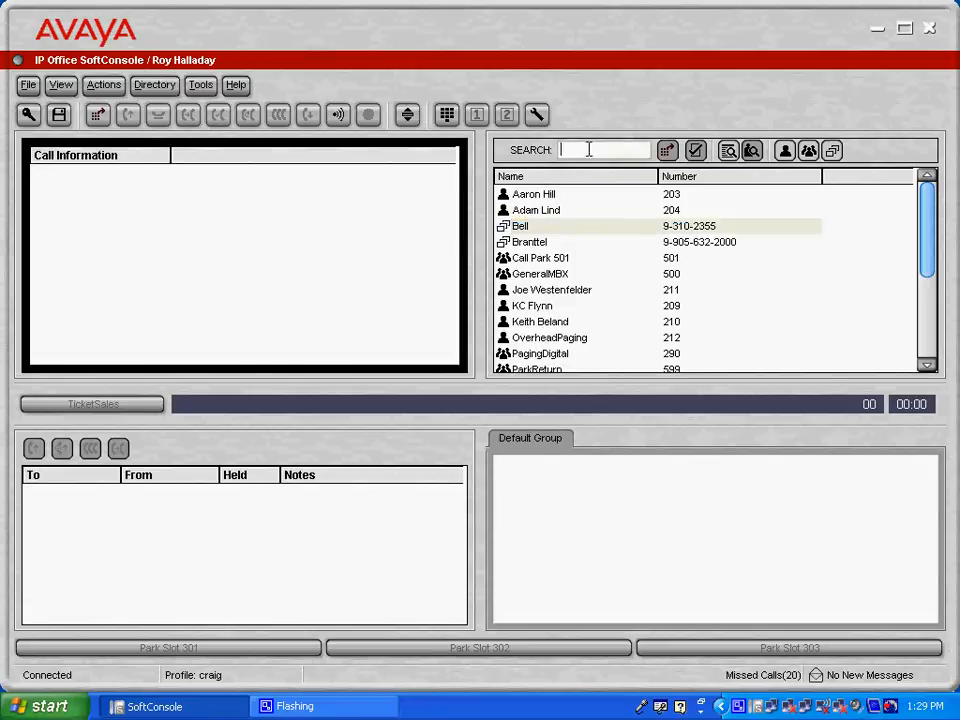
type("2")
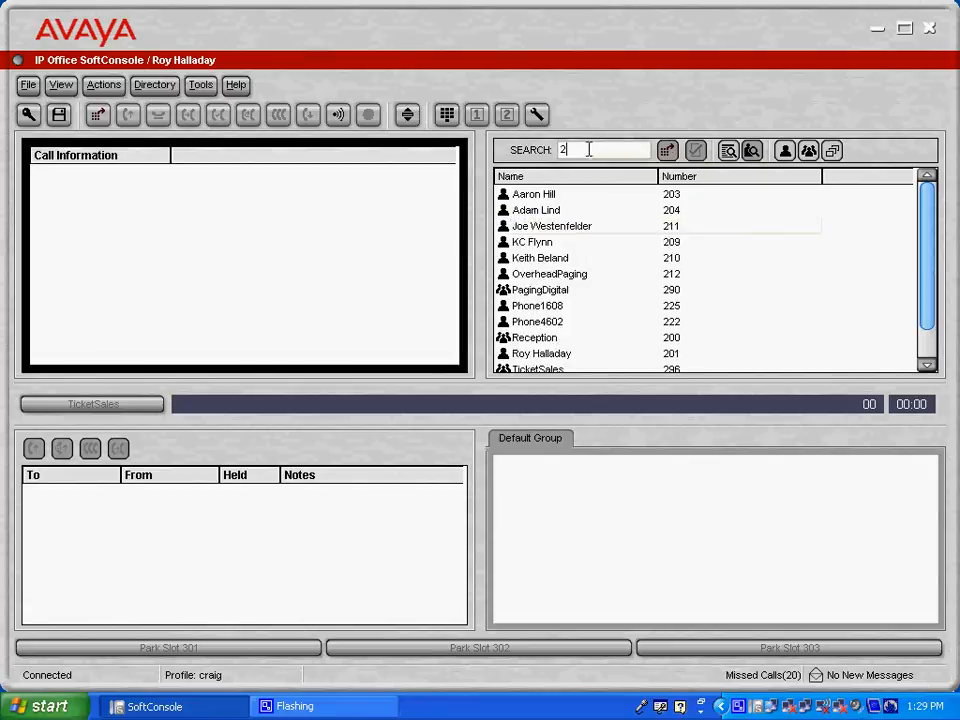
type("0")
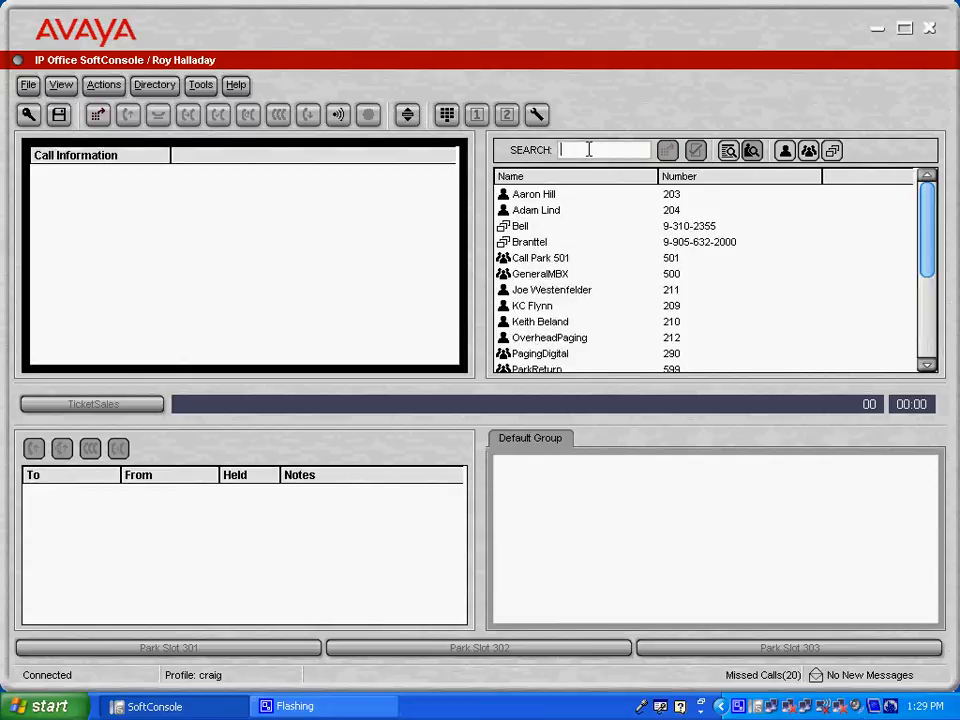
type("a")
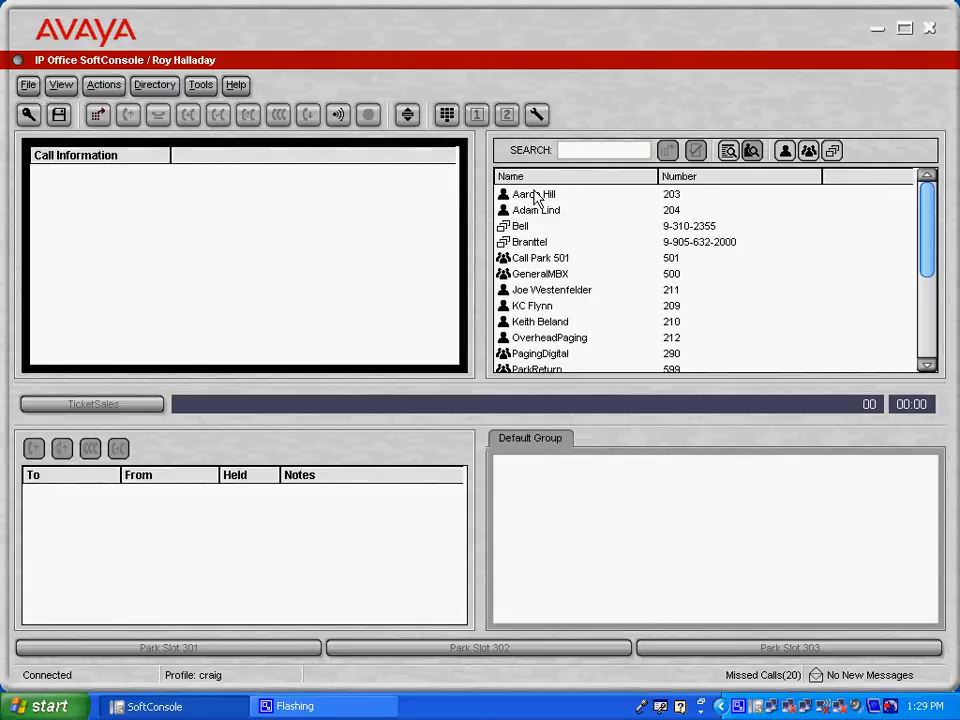
double_click(533, 194)
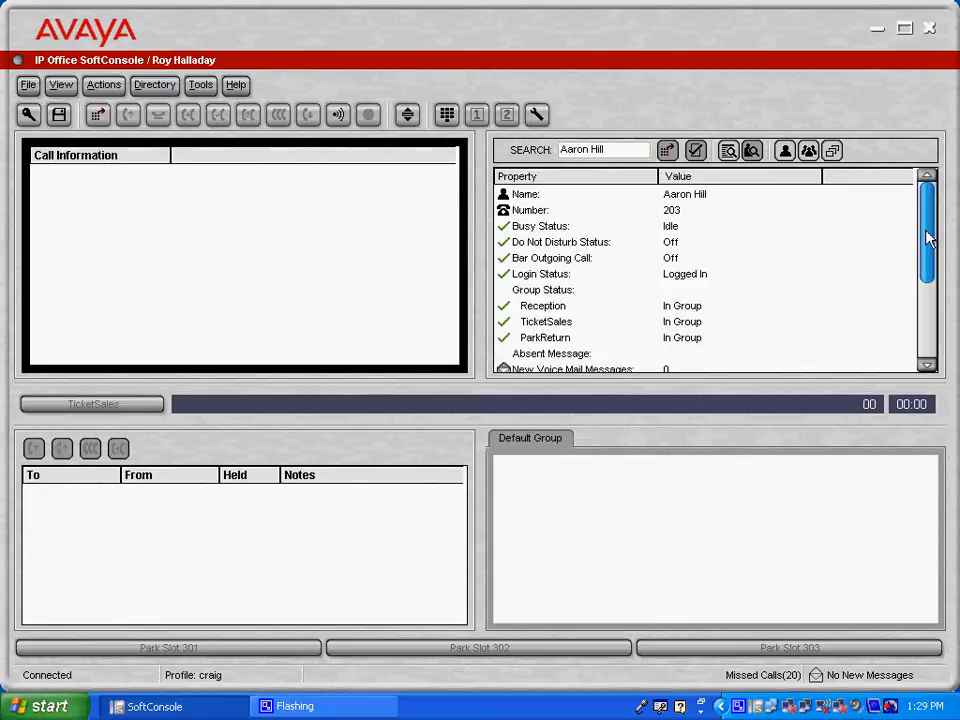
left_click_drag(925, 238, 925, 295)
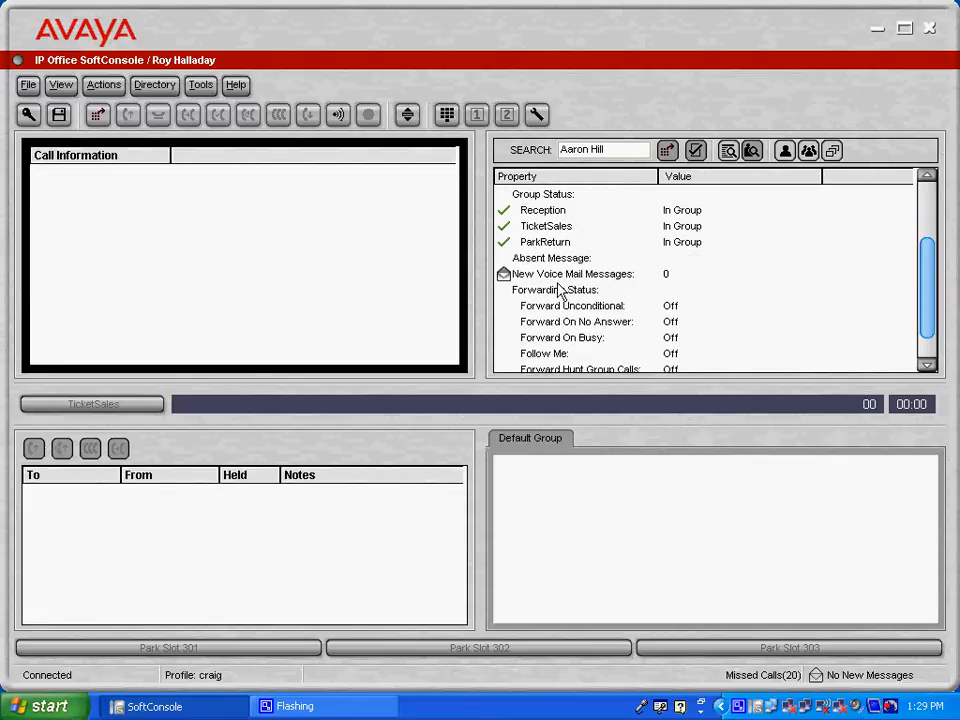
left_click(555, 289)
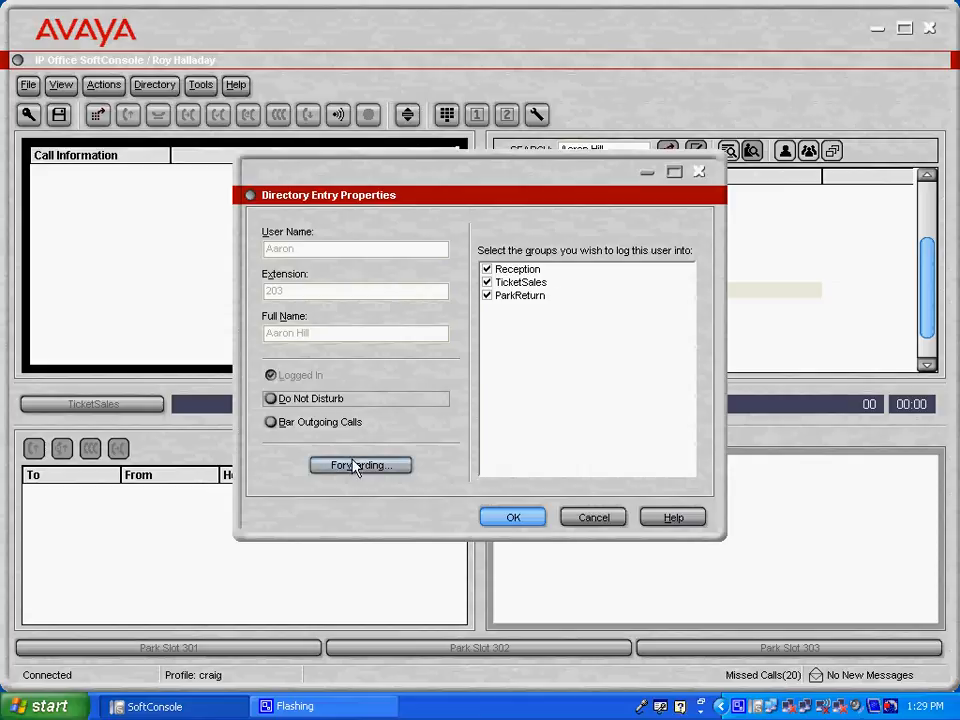
left_click(359, 465)
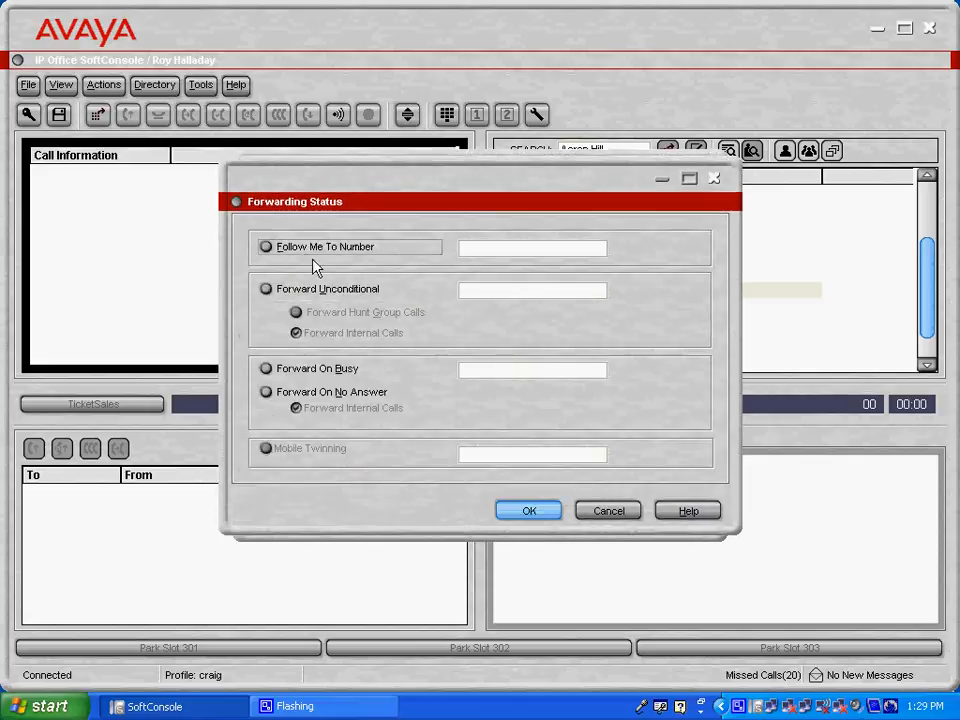
left_click(266, 247)
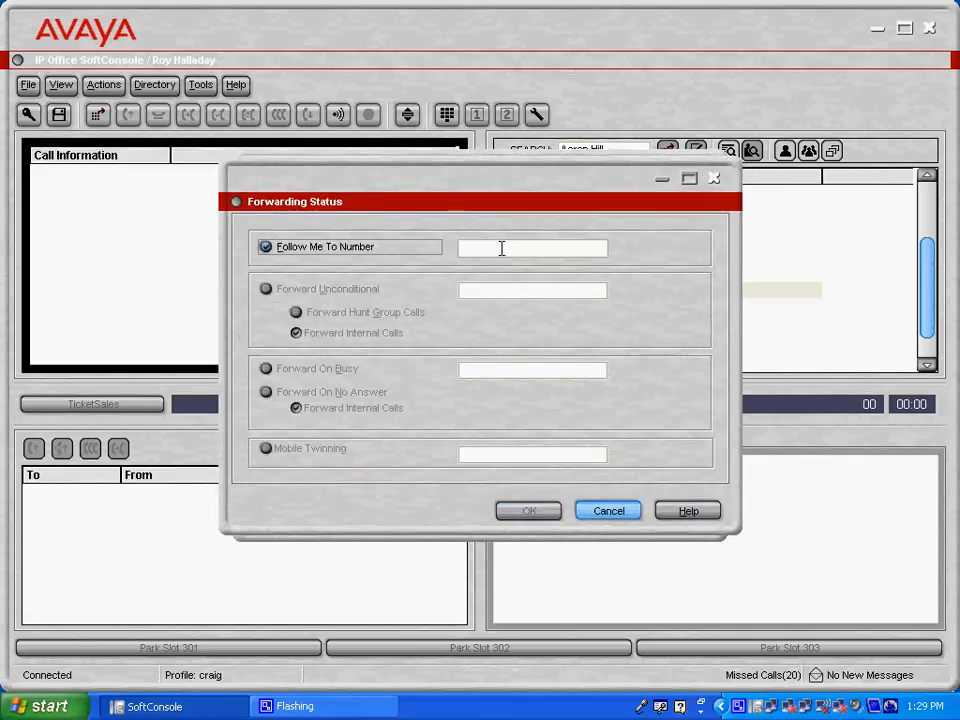
type("202")
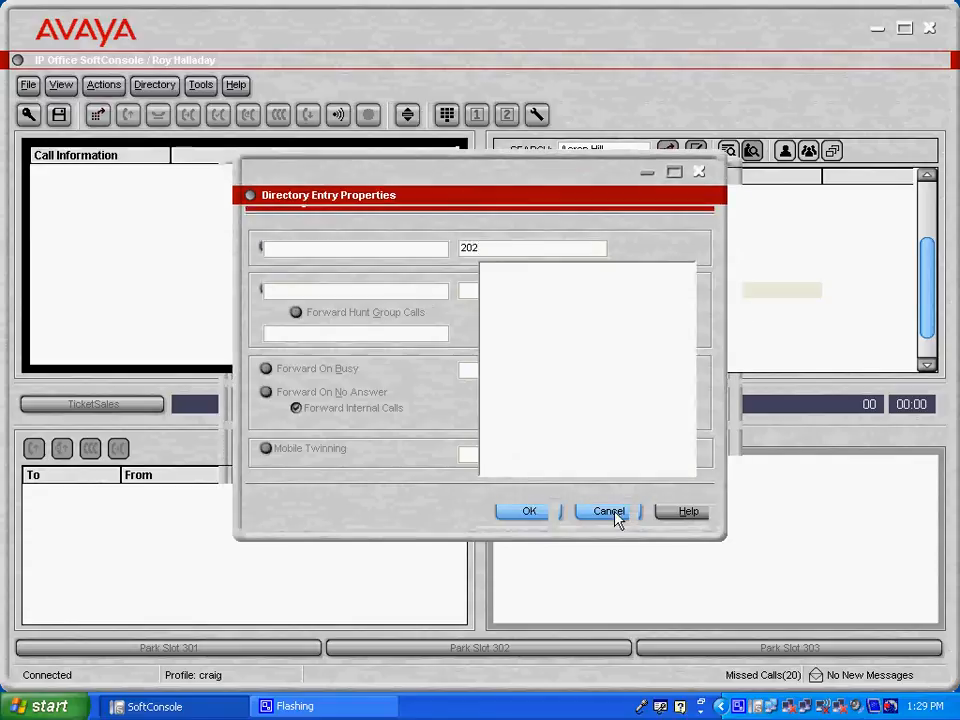
Discard the forwarding change and start a new BLF group named Ticket Sales
left_click(607, 511)
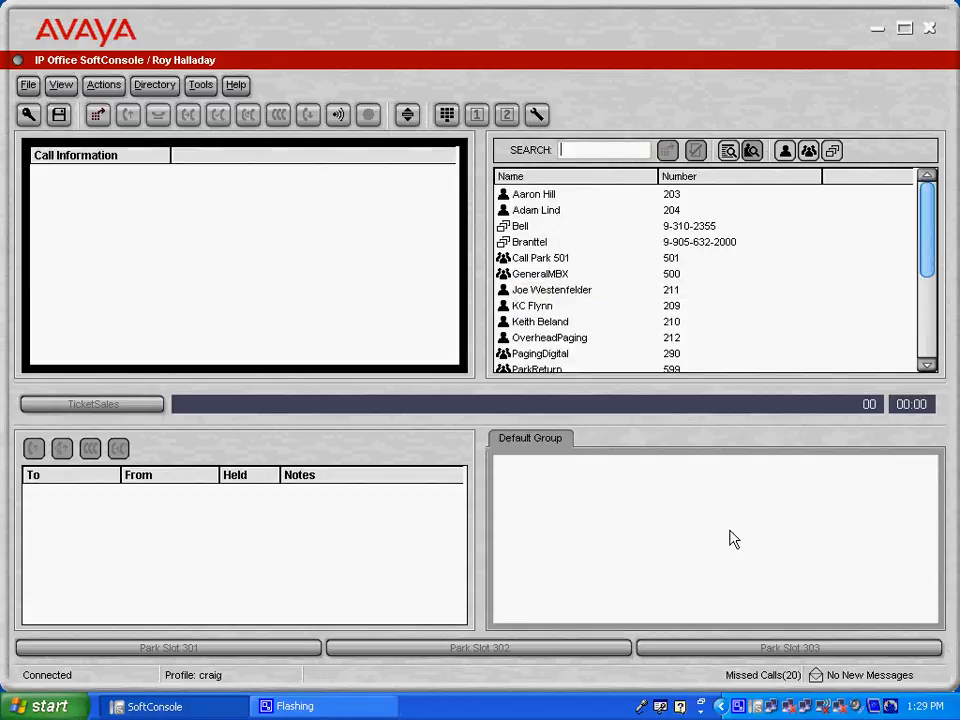
mouse_move(667, 511)
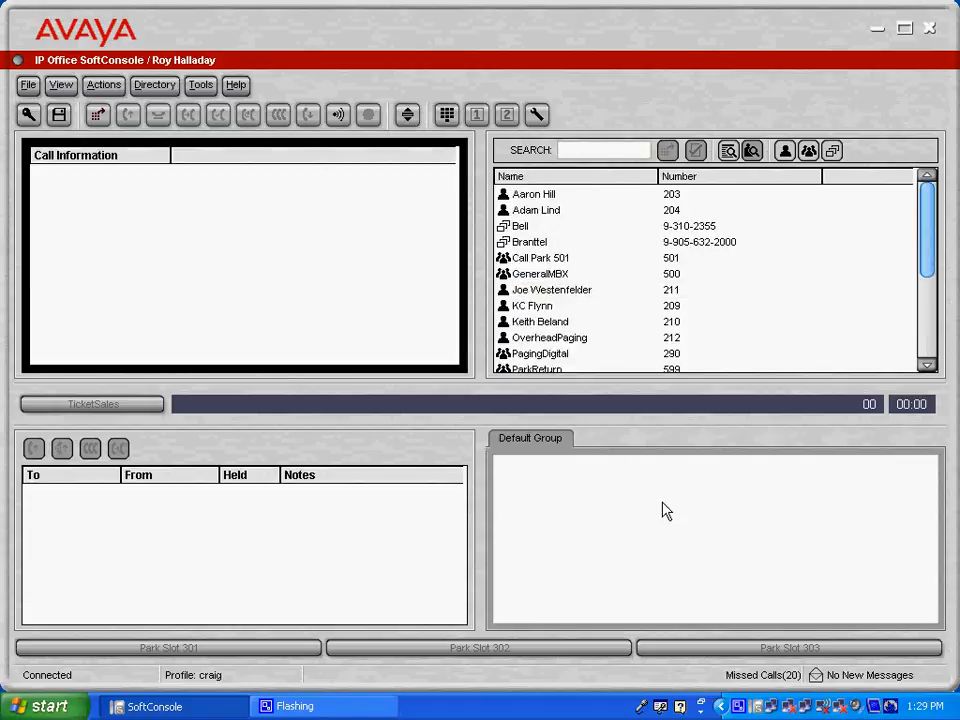
right_click(667, 511)
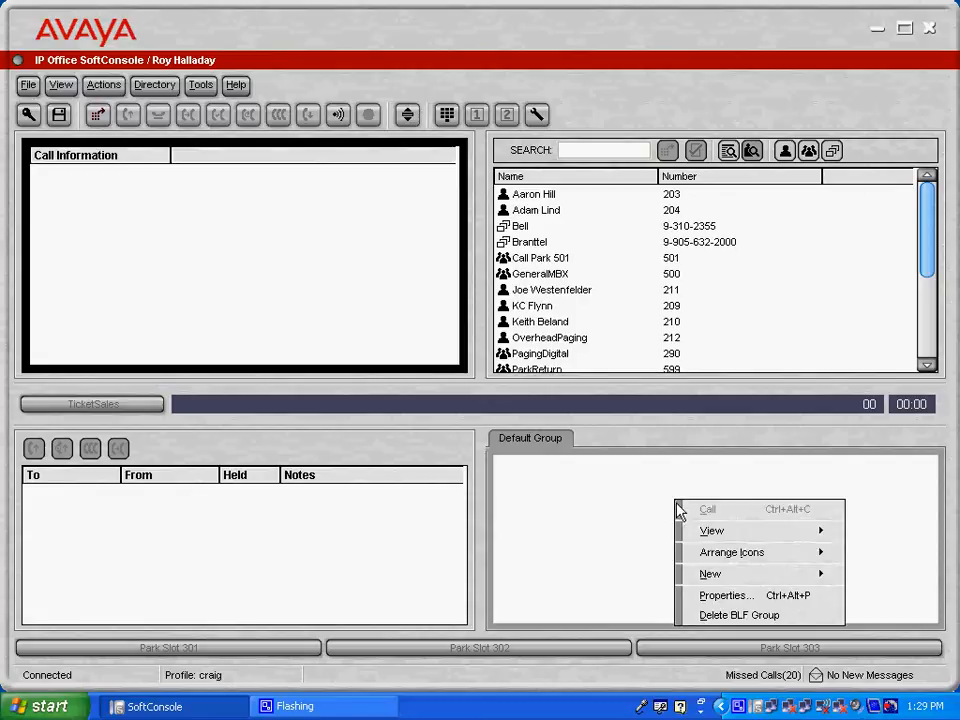
mouse_move(710, 573)
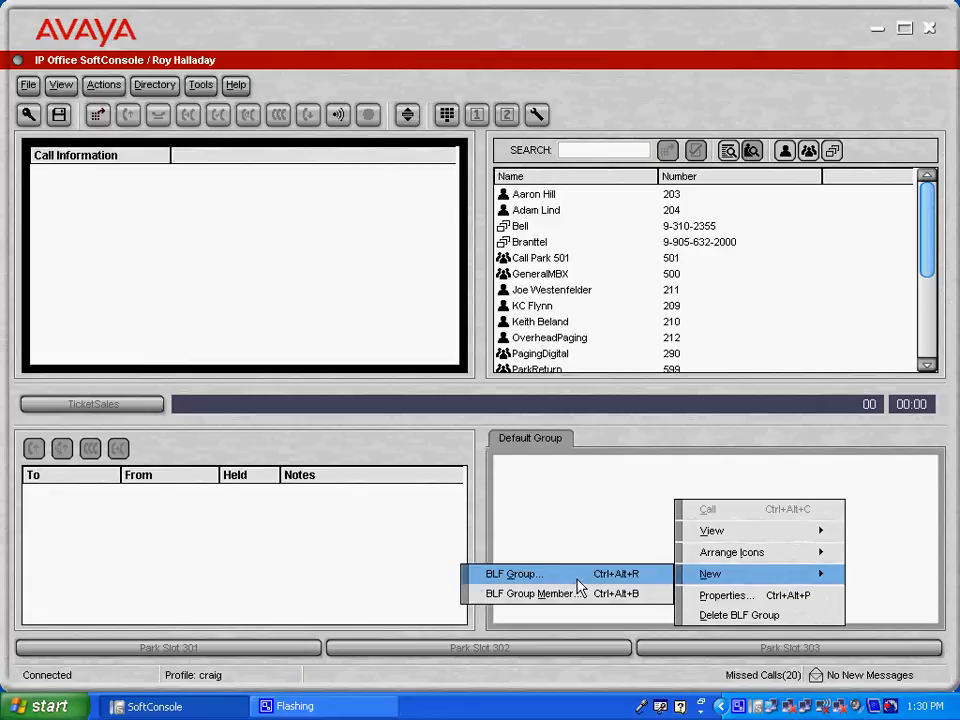
left_click(514, 573)
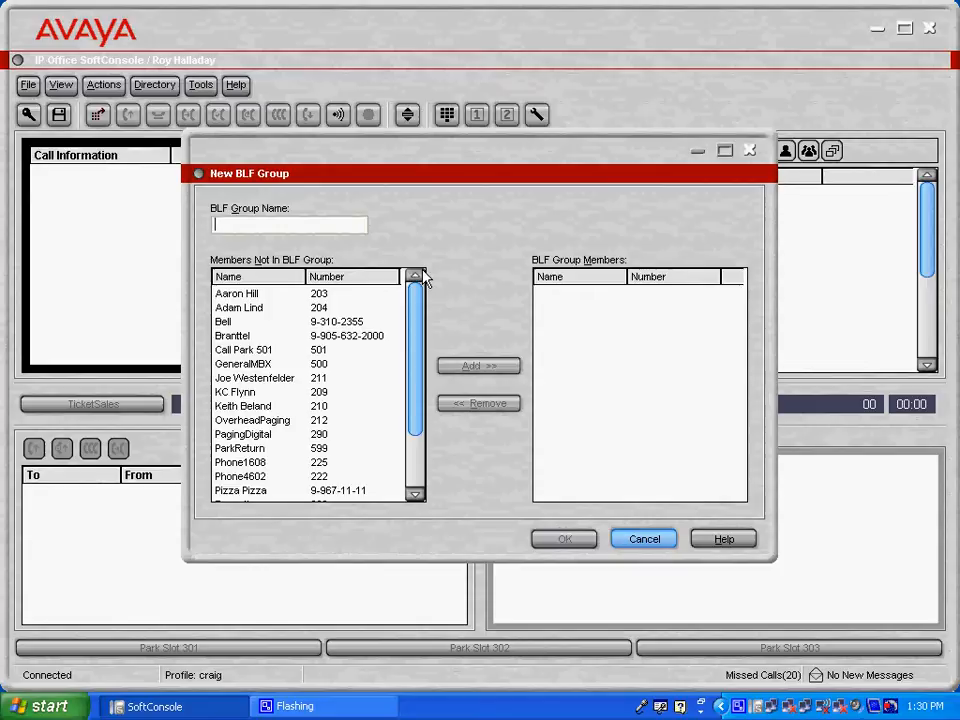
type("Ticket Sa")
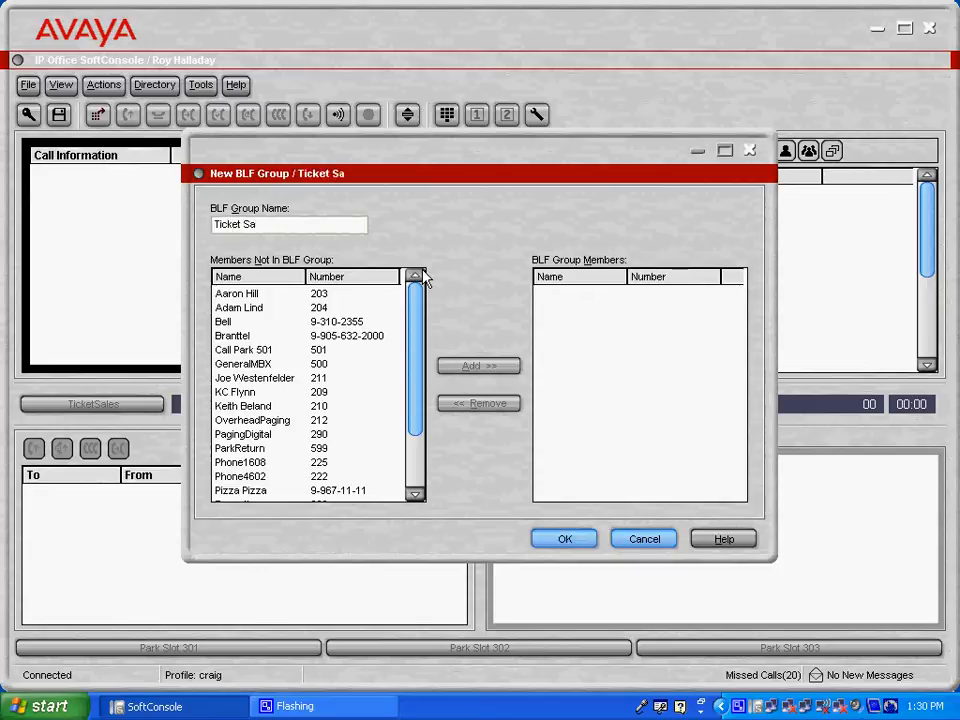
type("les")
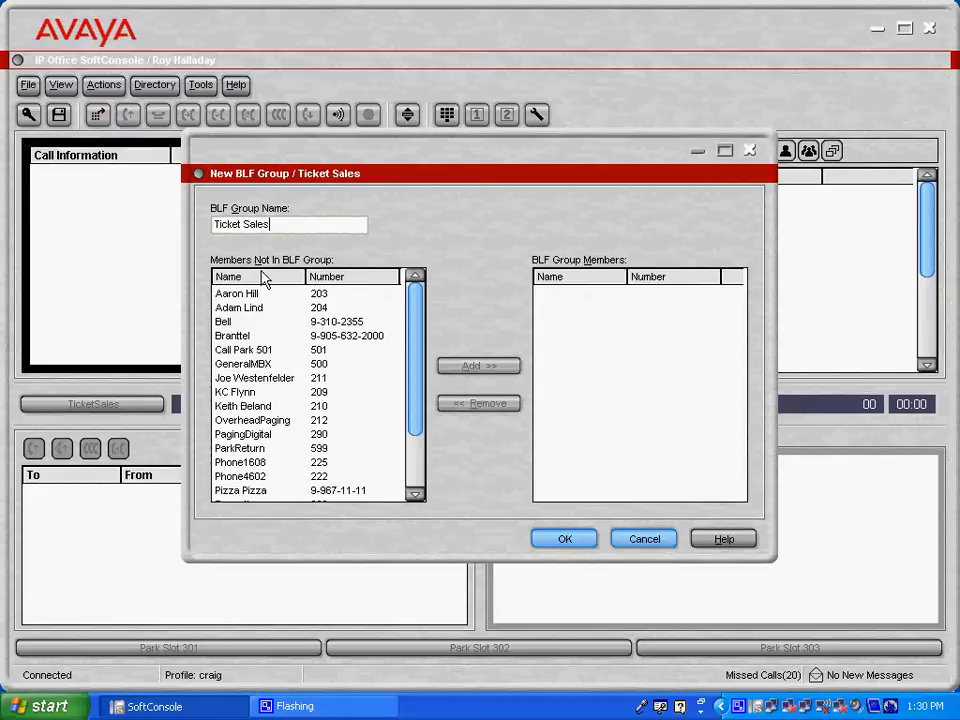
Add Aaron Hill, Adam Lind and Vernon Wells as members and save the group
left_click(478, 365)
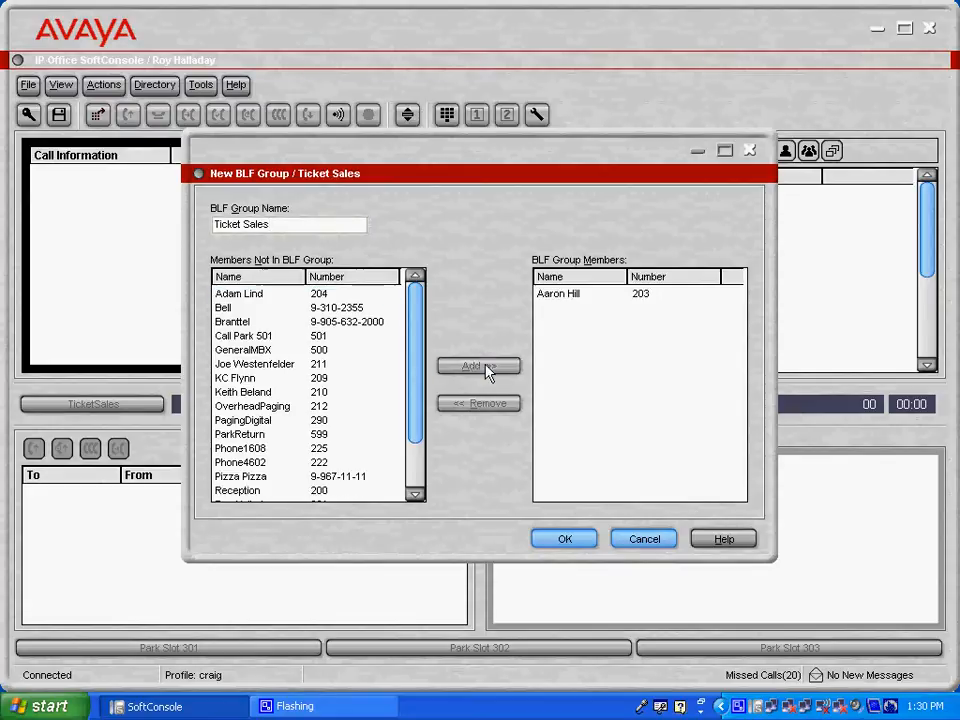
left_click(239, 293)
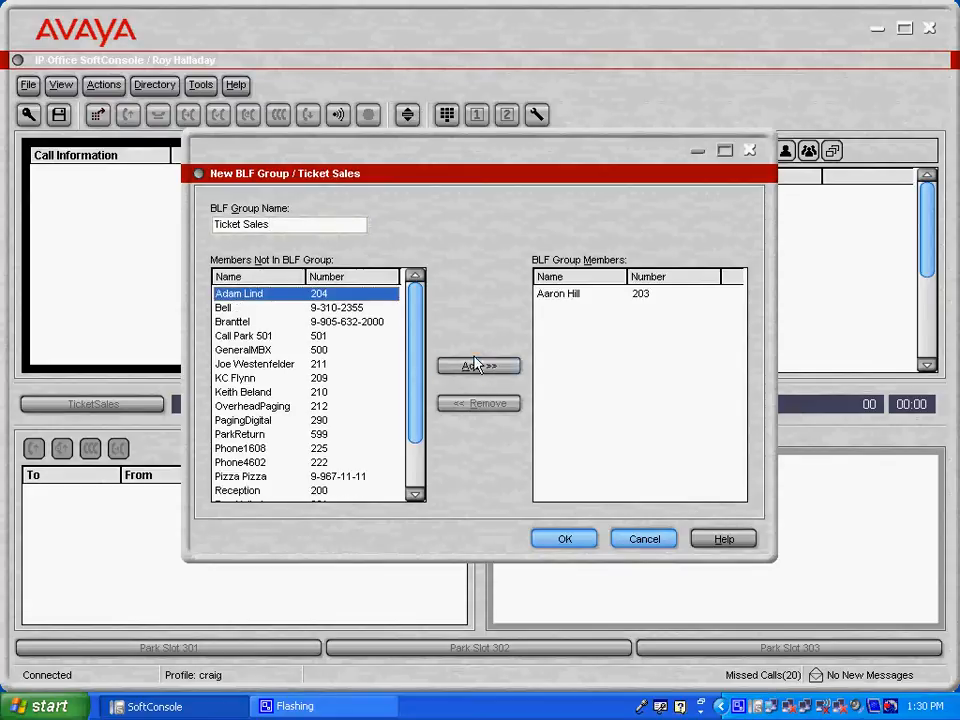
left_click(478, 365)
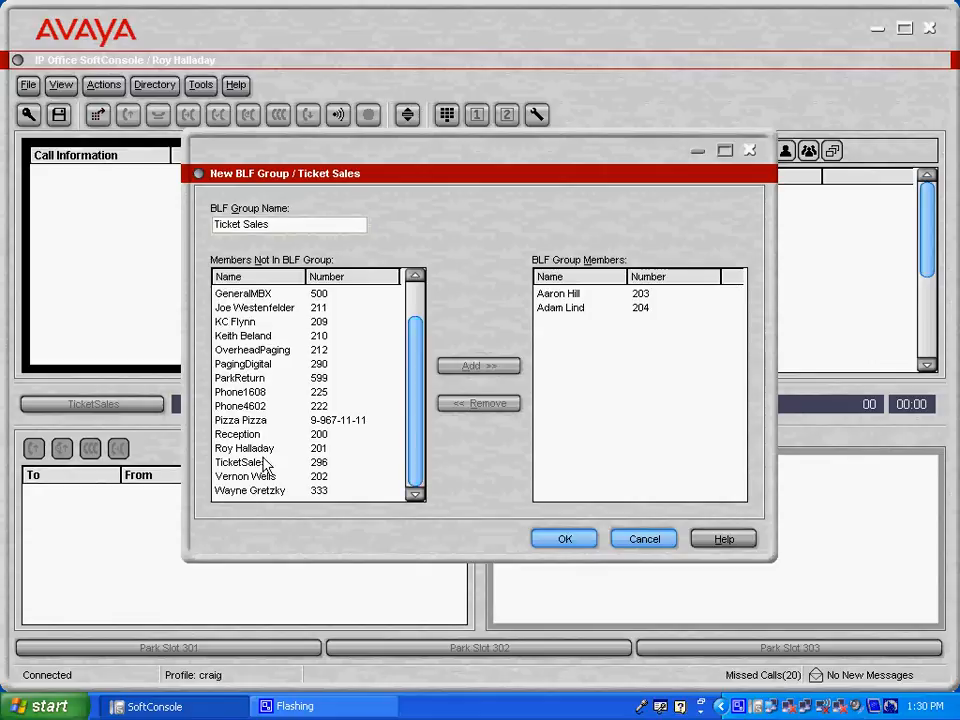
left_click(245, 476)
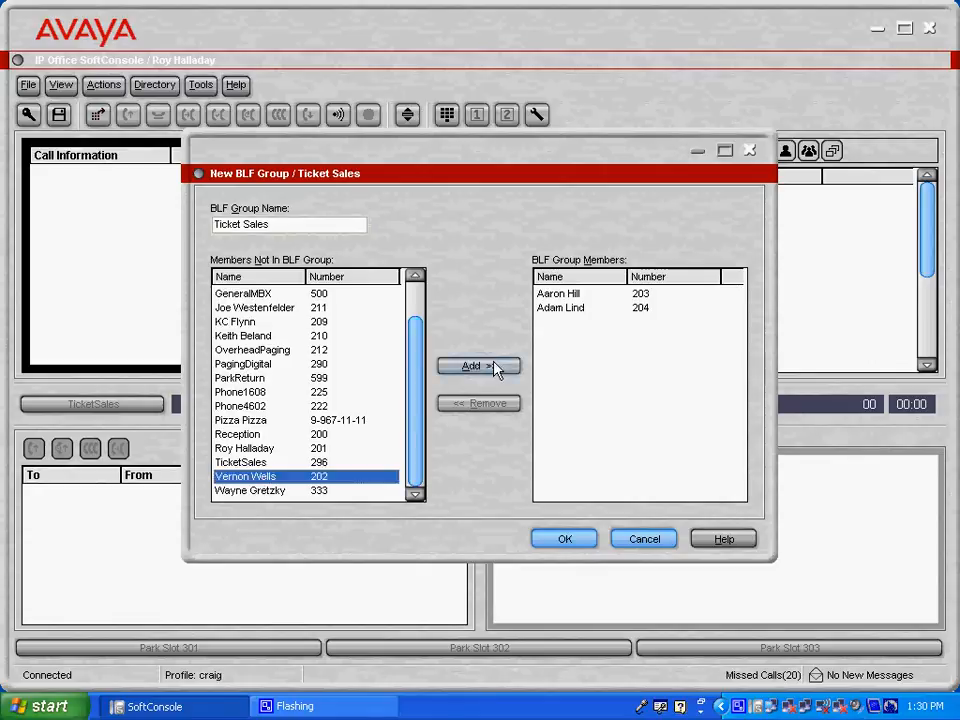
left_click(478, 366)
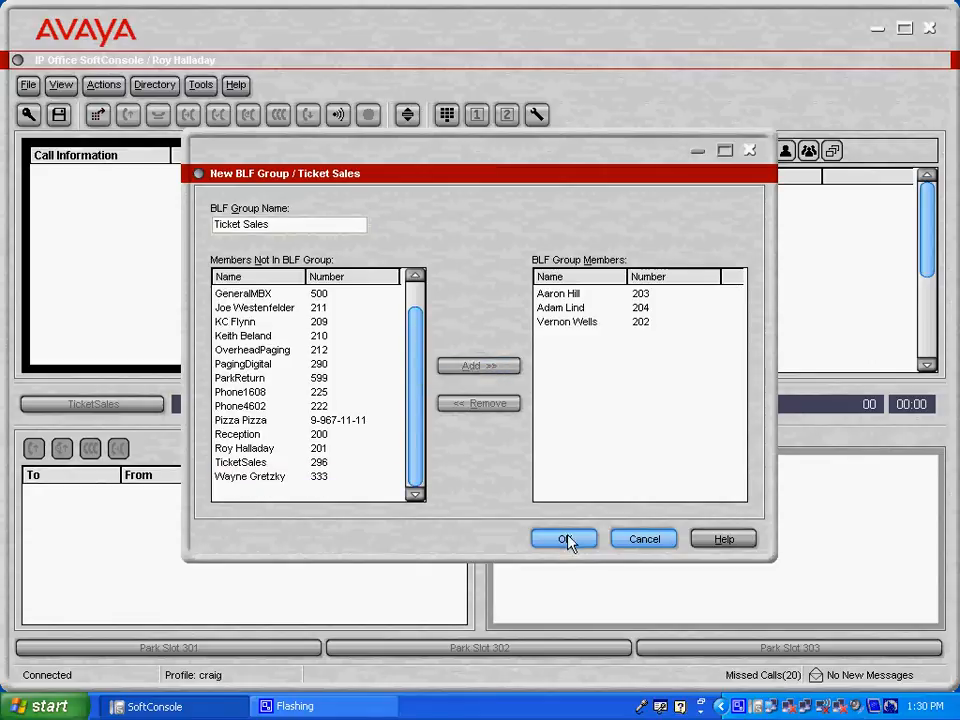
left_click(563, 538)
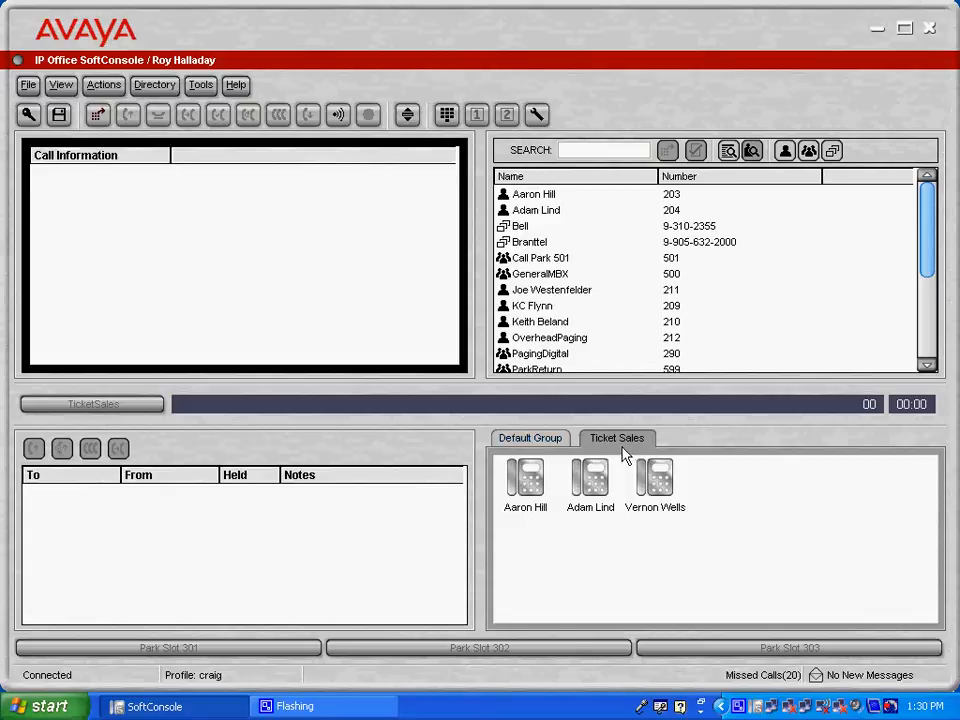
mouse_move(570, 540)
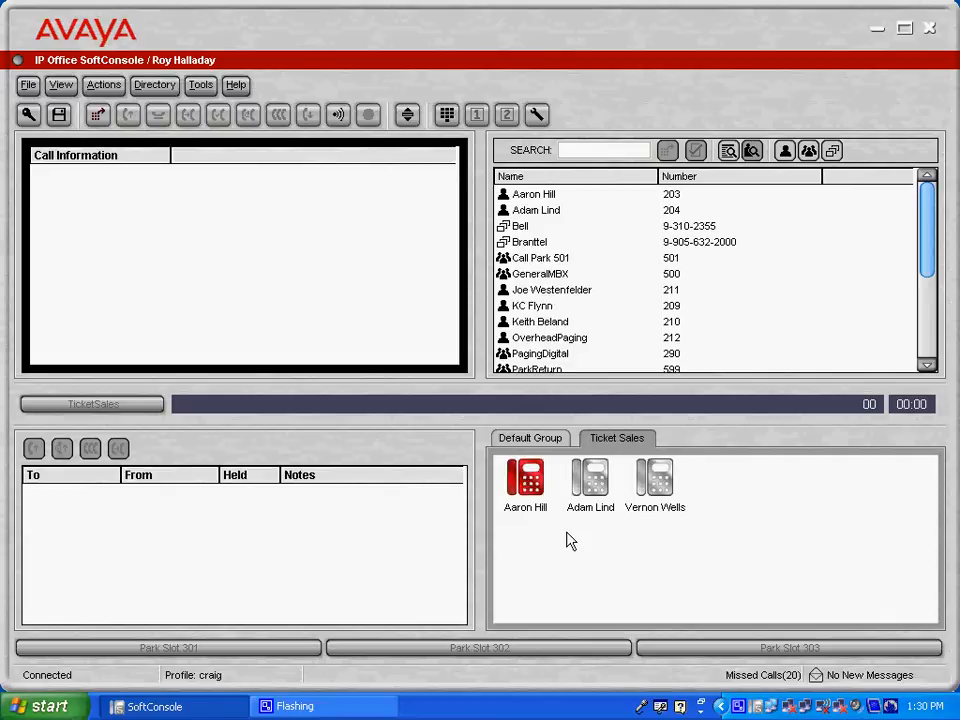
mouse_move(557, 555)
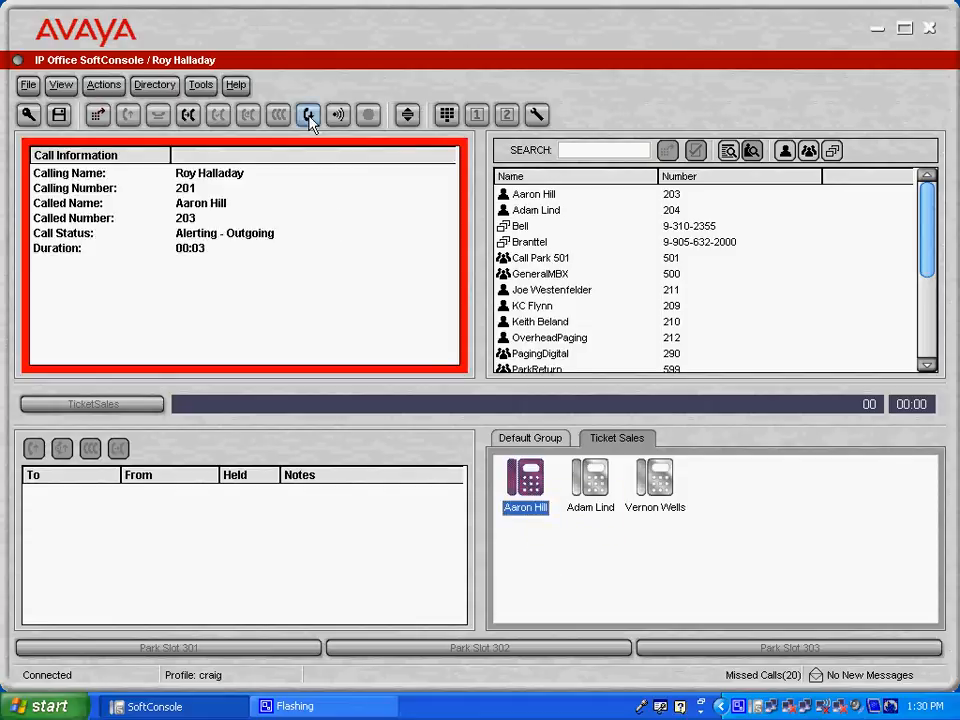
left_click(308, 114)
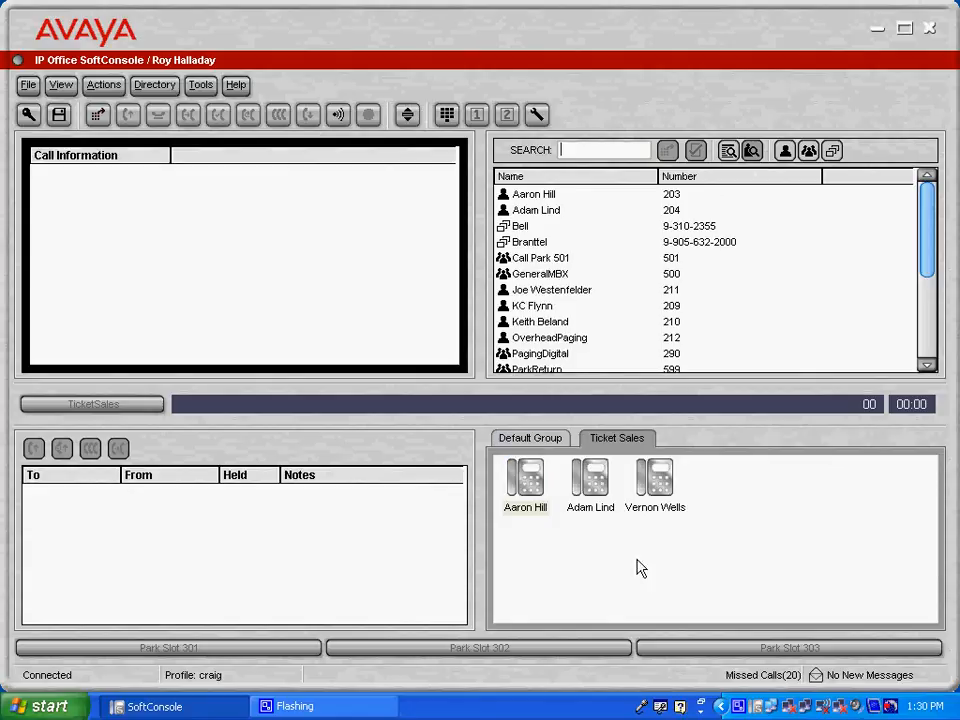
mouse_move(288, 259)
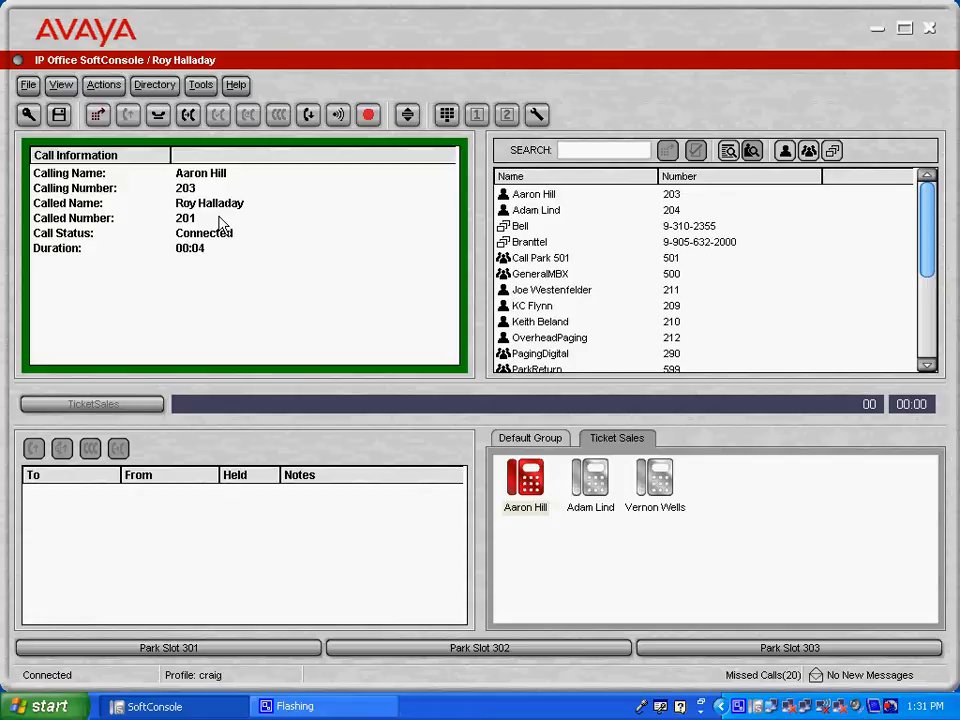
mouse_move(283, 210)
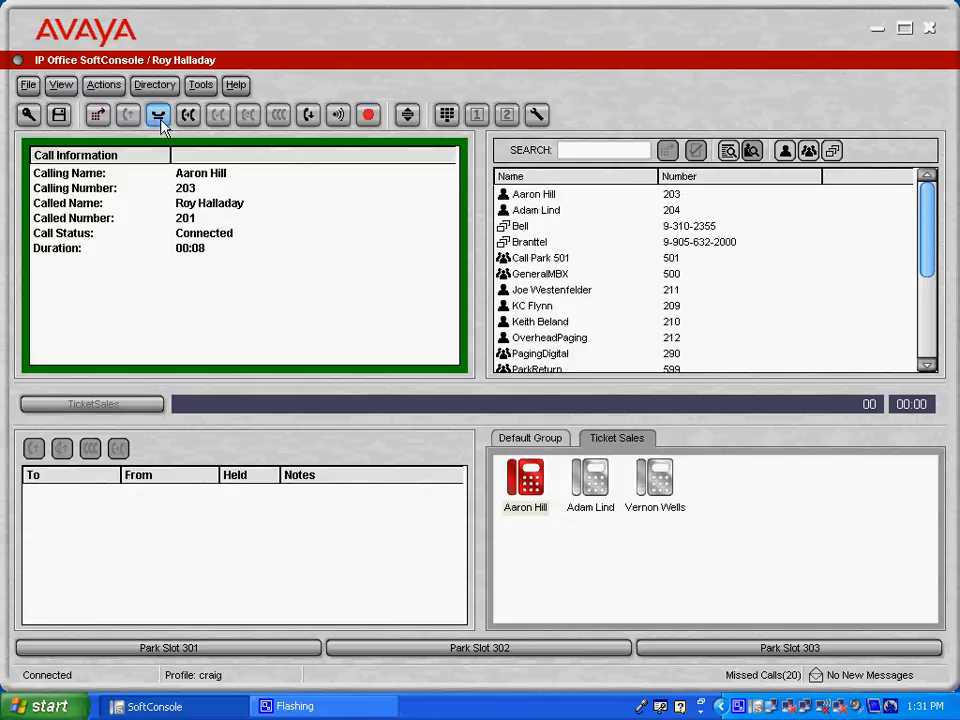
mouse_move(158, 114)
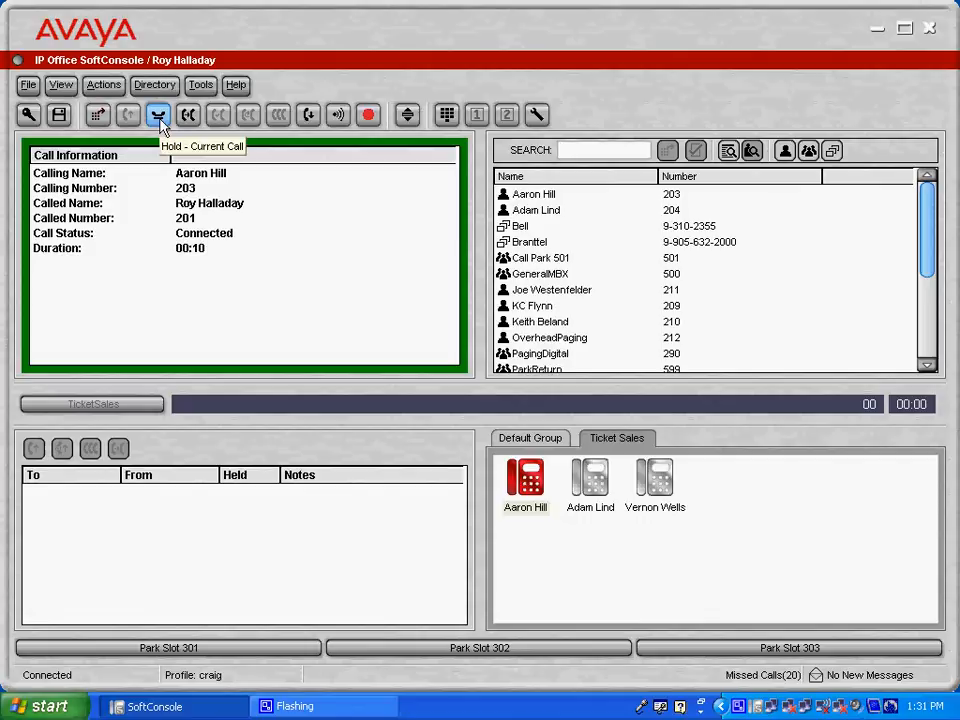
left_click(158, 114)
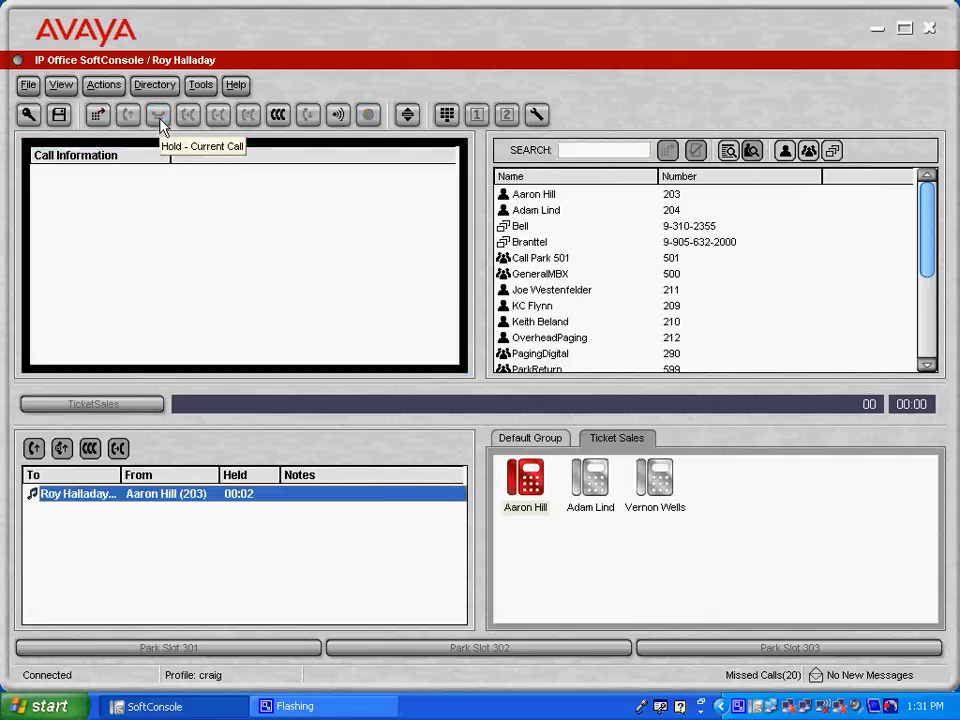
mouse_move(172, 492)
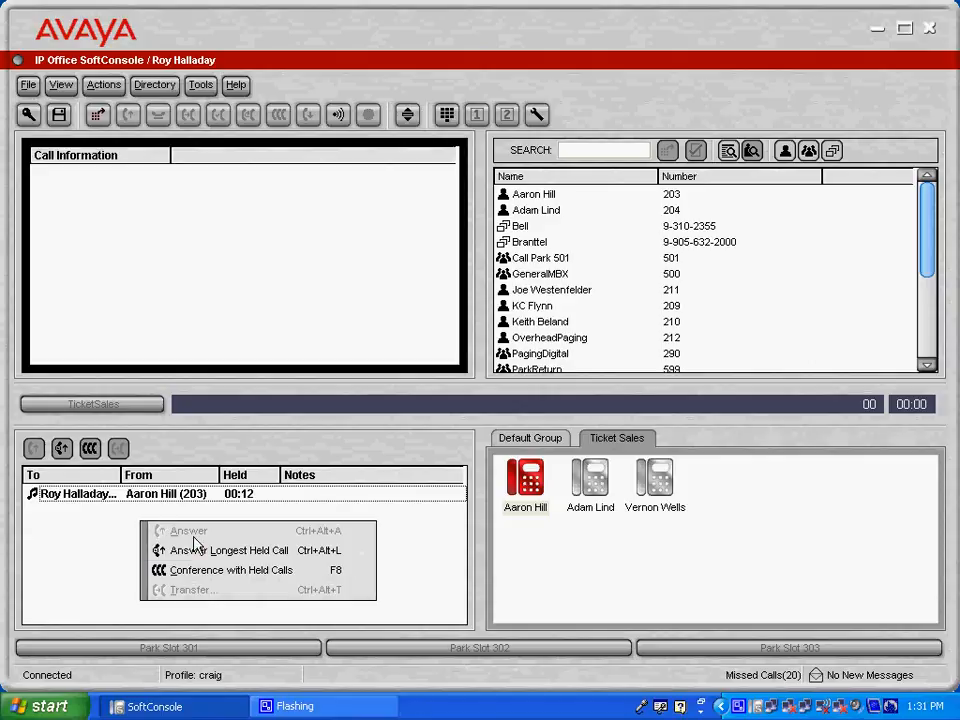
mouse_move(205, 555)
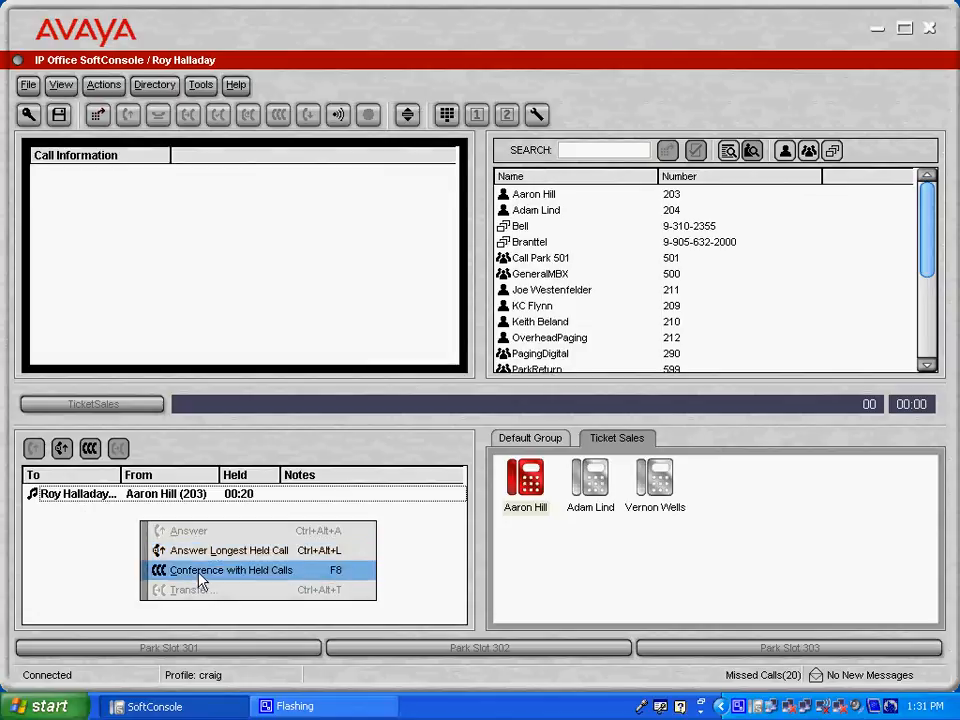
mouse_move(228, 550)
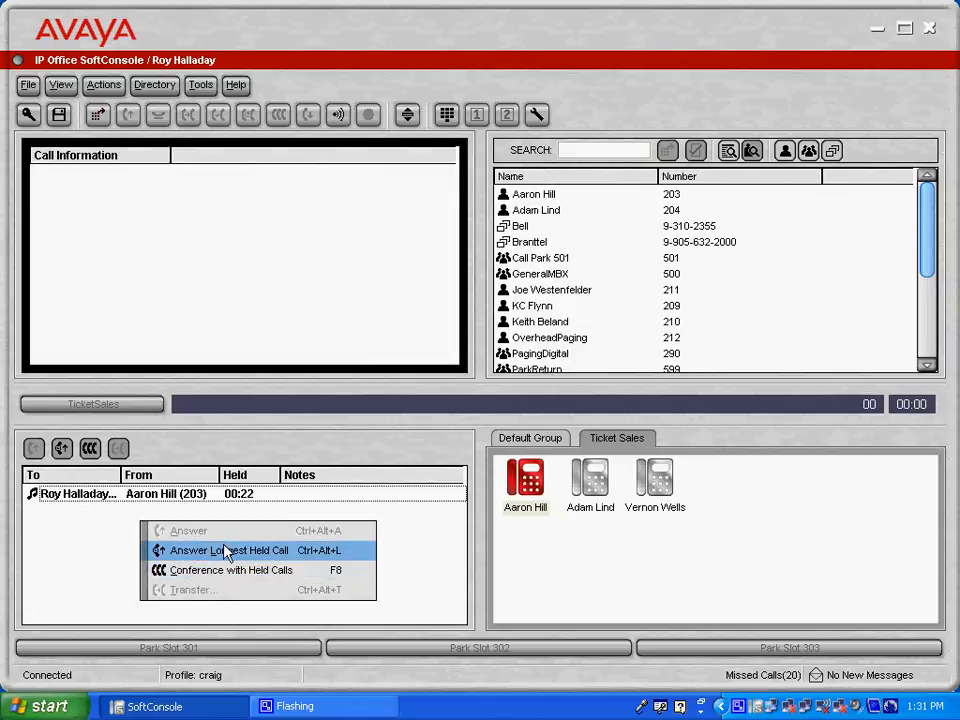
left_click(236, 550)
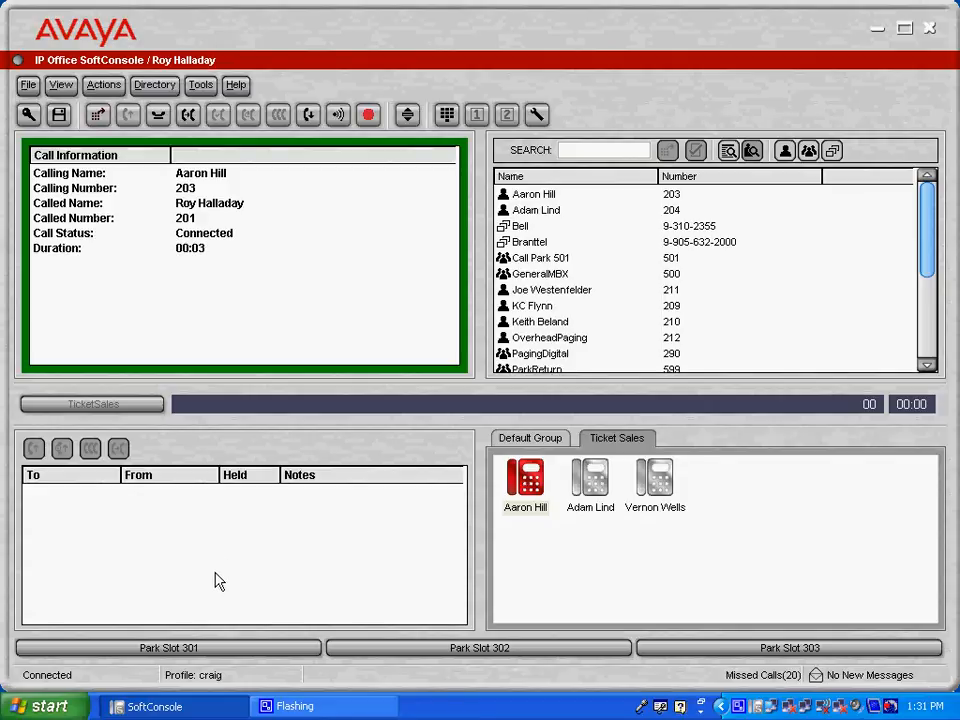
mouse_move(245, 610)
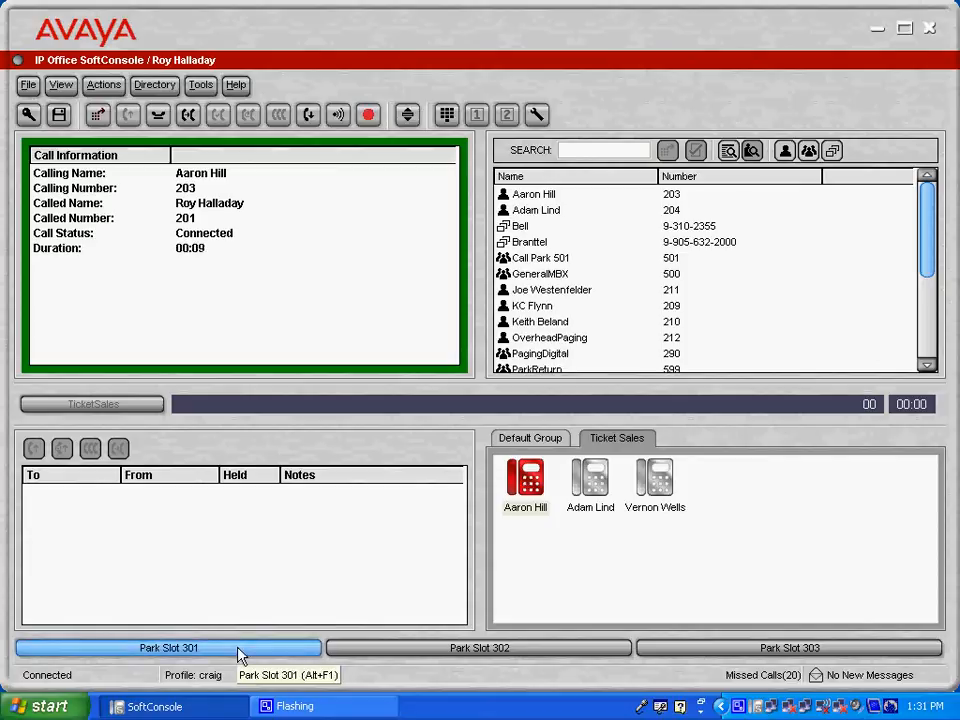
left_click(169, 647)
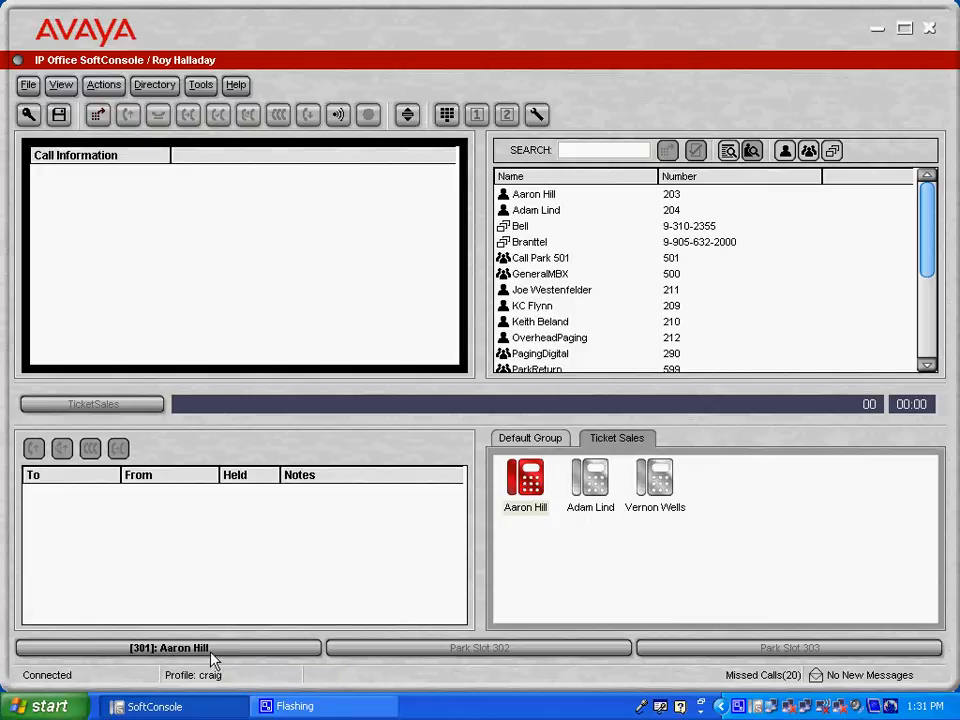
mouse_move(248, 660)
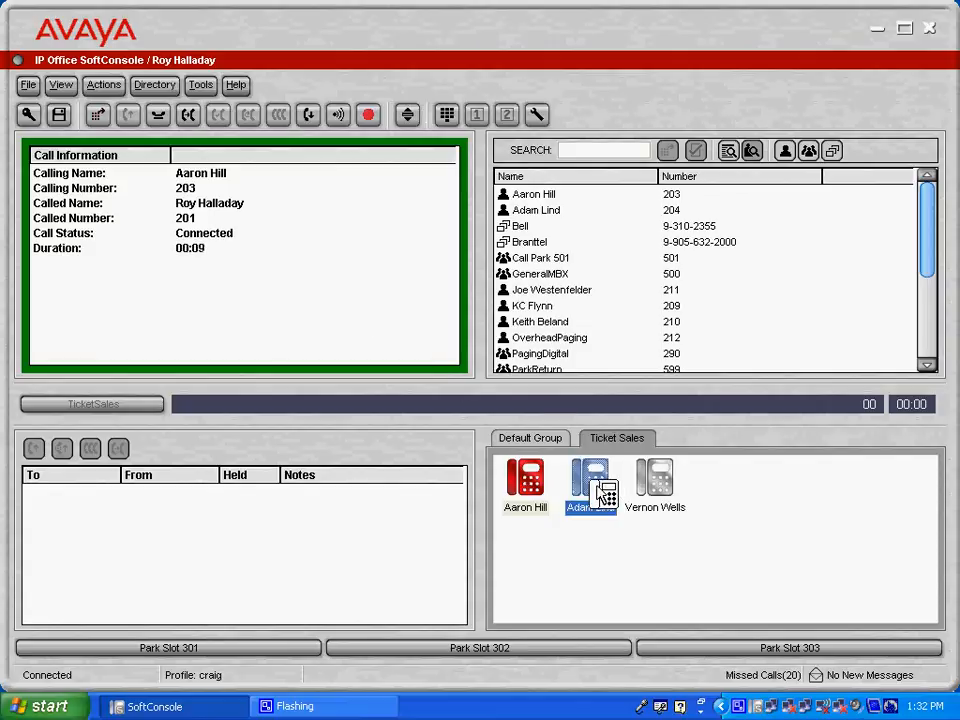
left_click(368, 114)
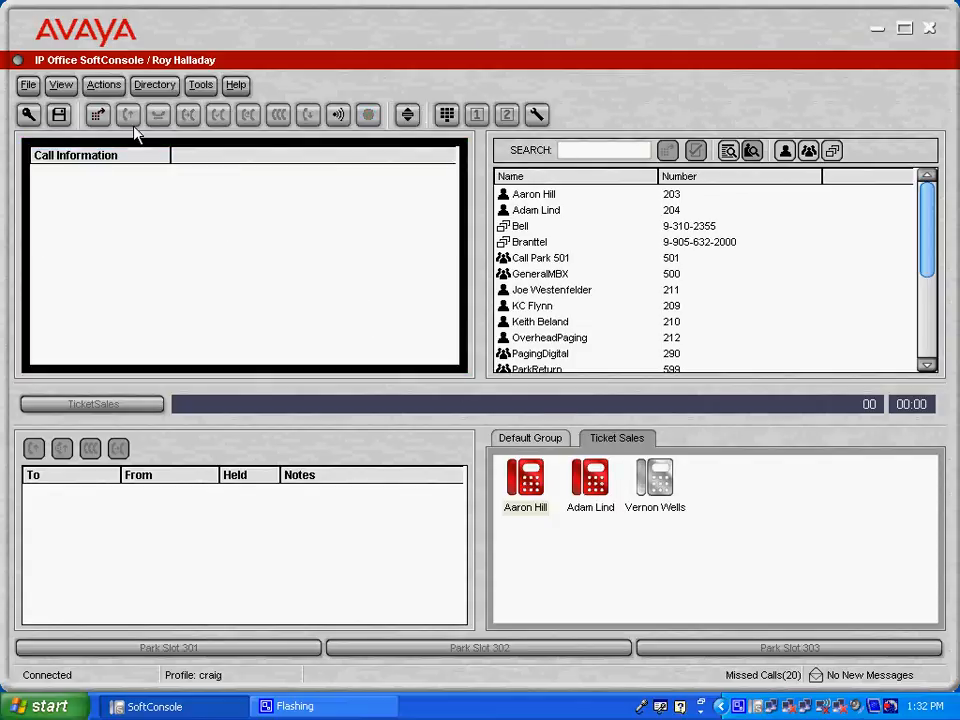
left_click(103, 84)
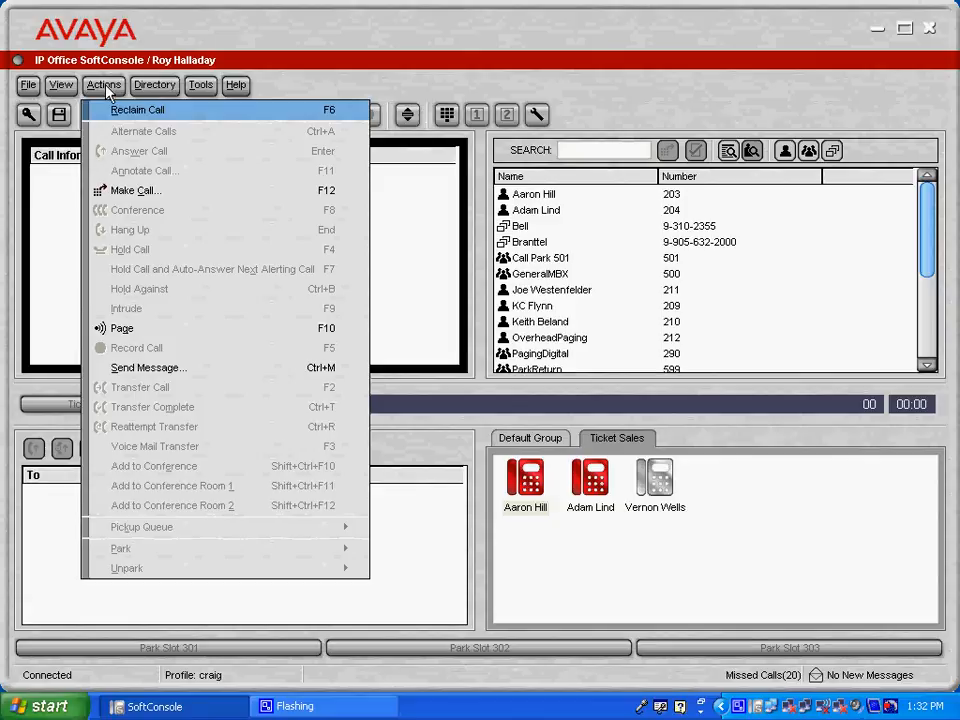
mouse_move(118, 112)
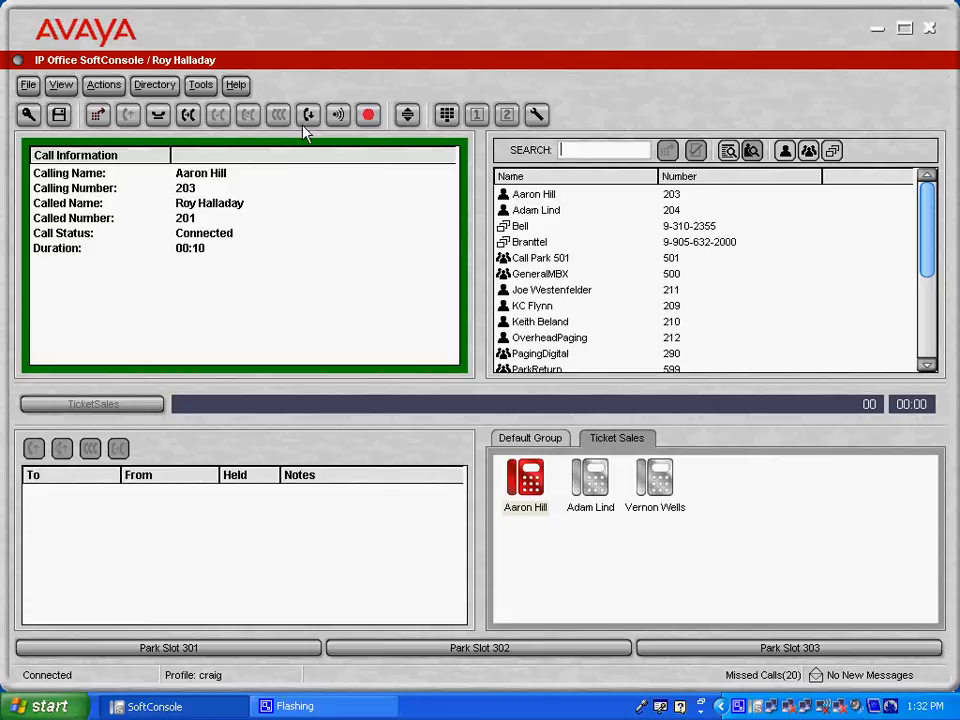
left_click(308, 114)
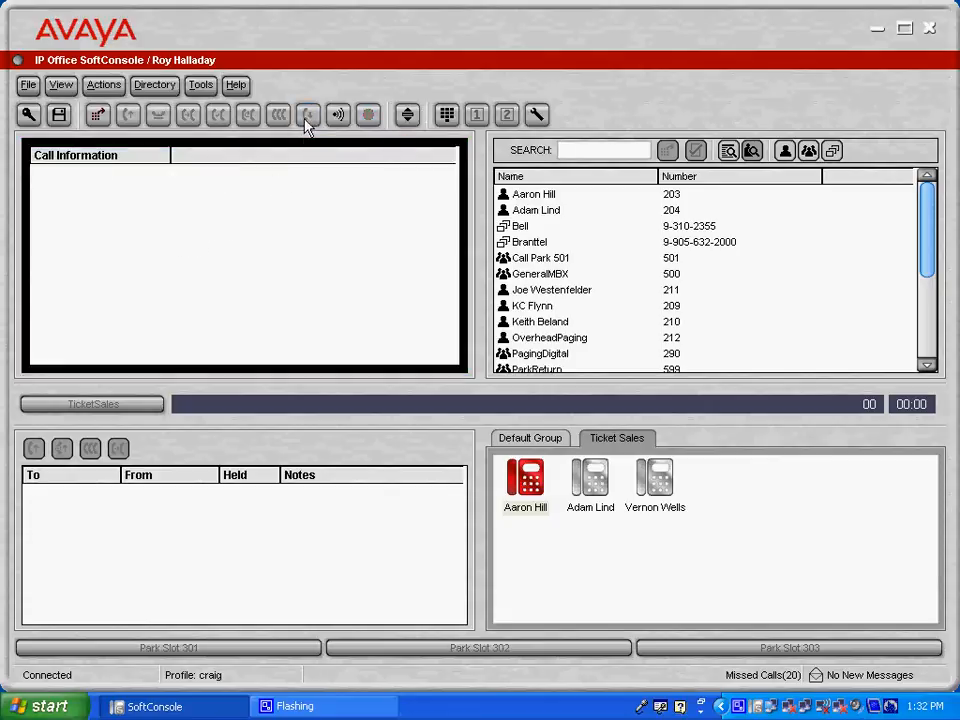
mouse_move(122, 133)
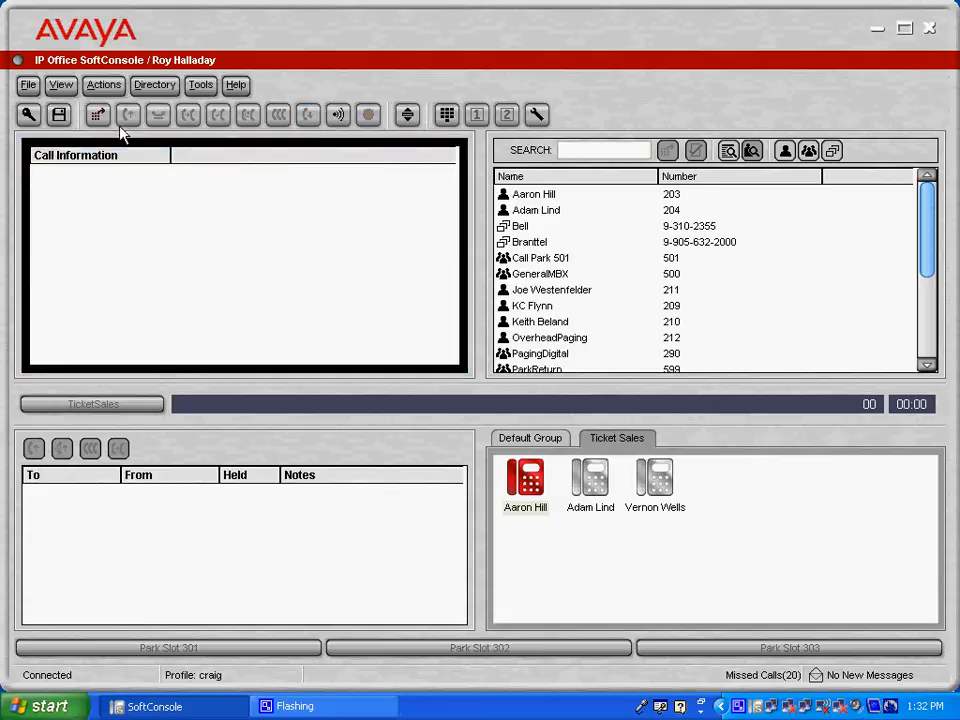
Send user Adam the message 'Call reception'
left_click(104, 85)
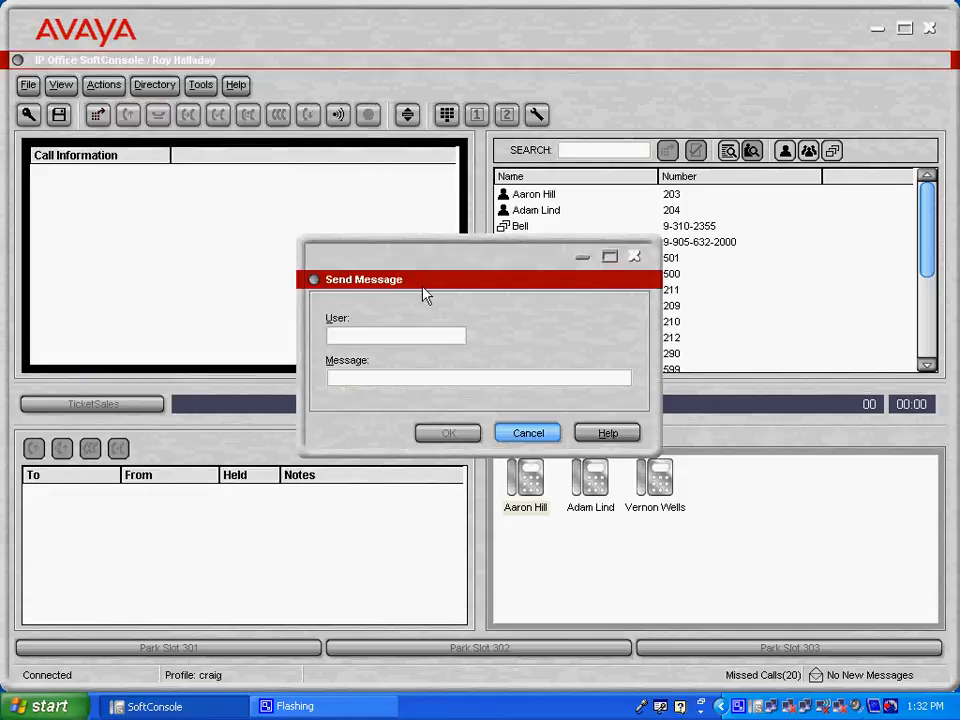
type("Adam")
left_click(479, 377)
type("Call")
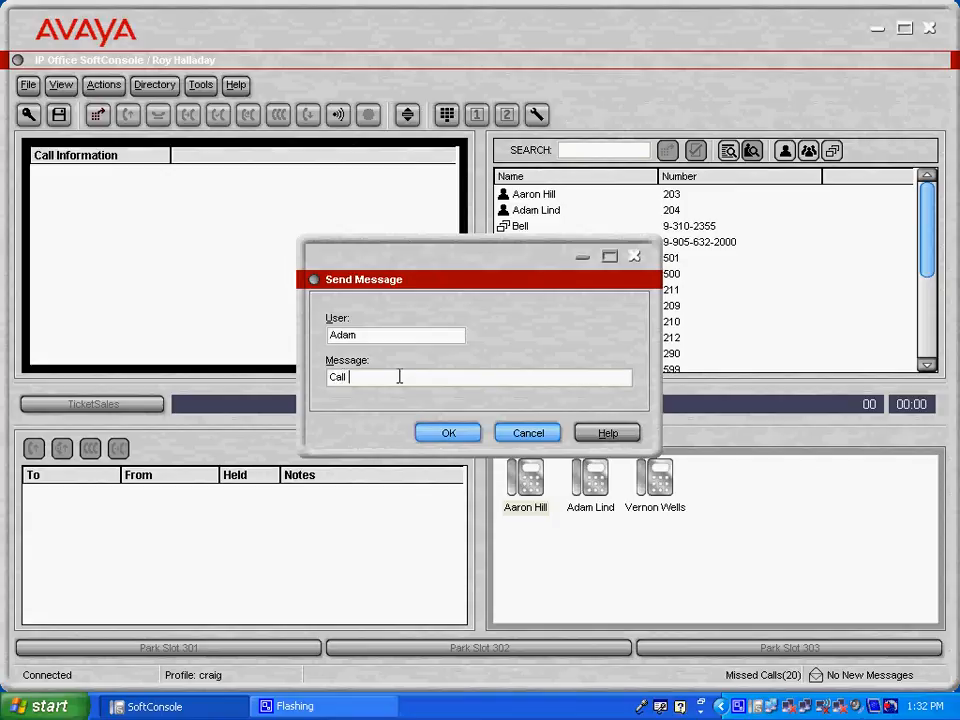
type("reception")
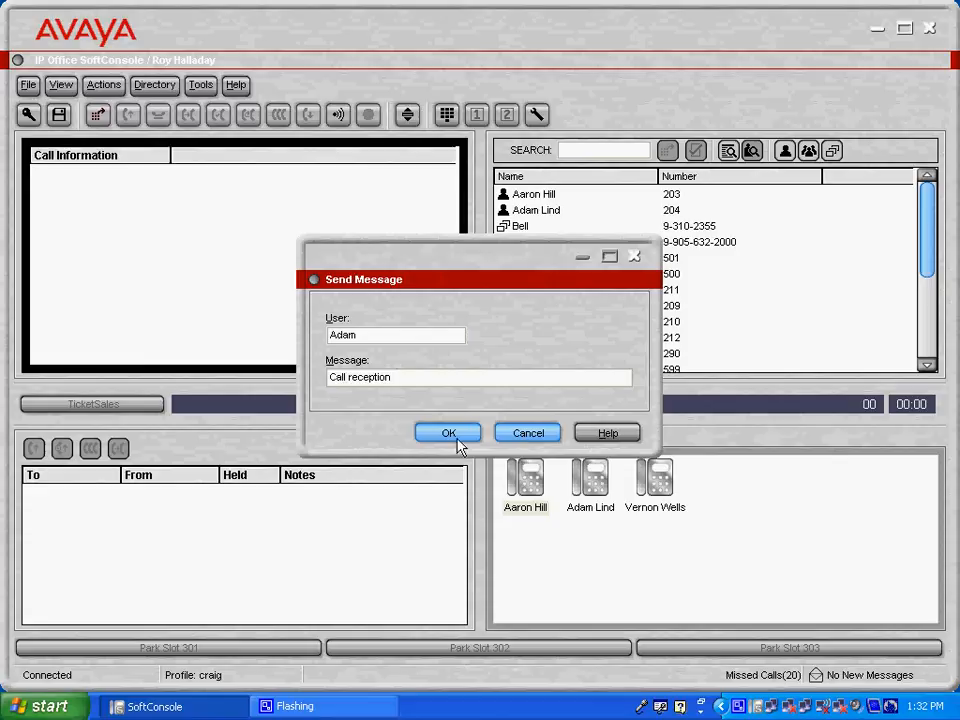
left_click(448, 432)
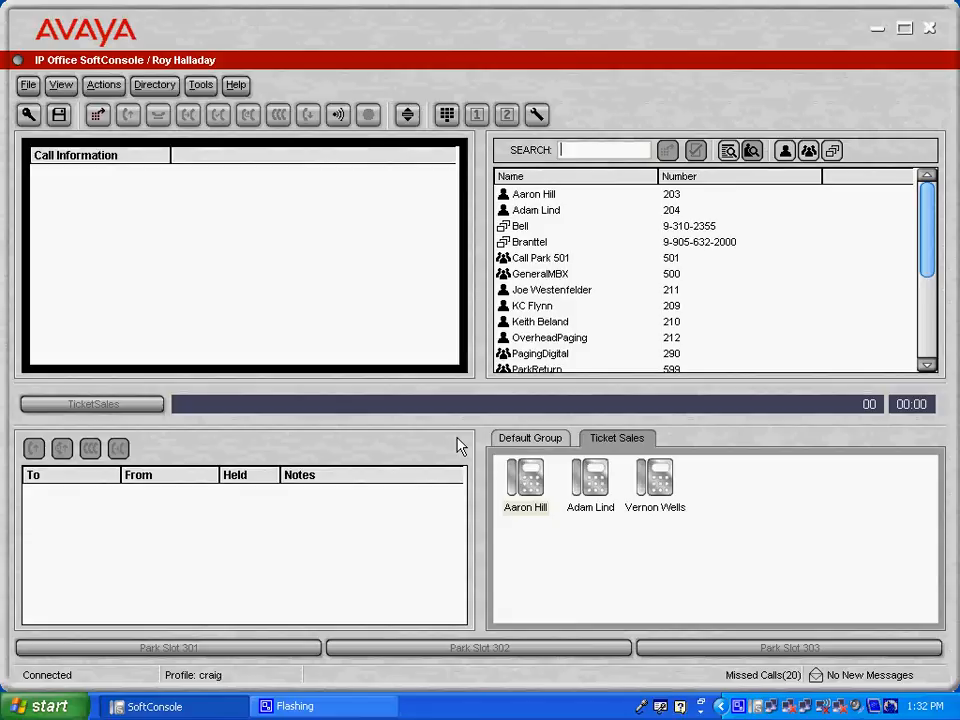
mouse_move(380, 450)
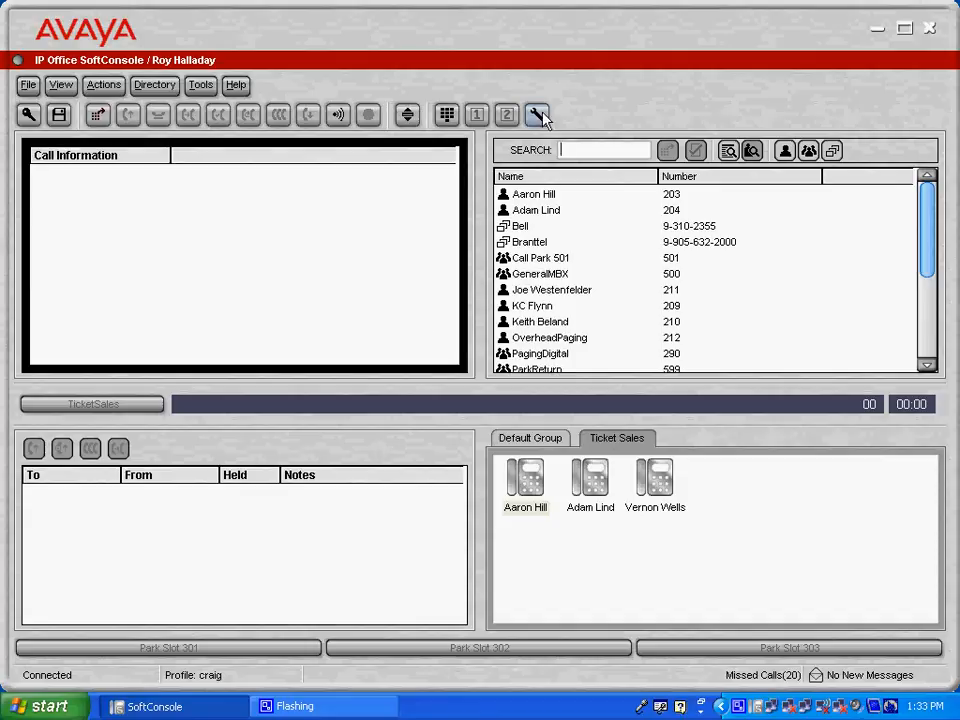
mouse_move(537, 114)
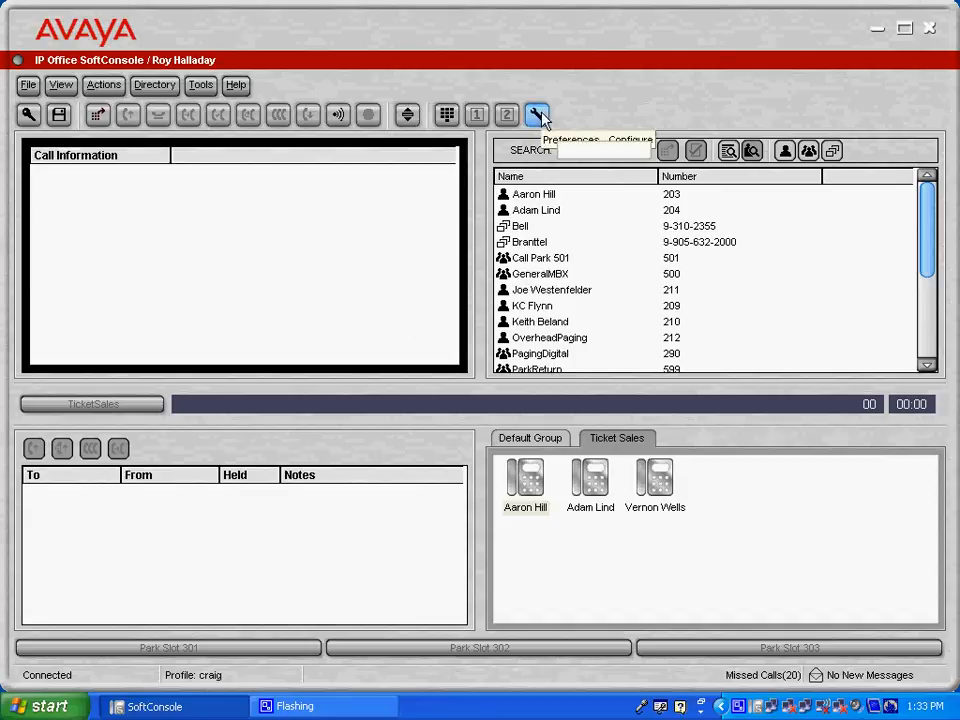
Show the Queue Mode preferences with the TicketSales queue (296) alarm thresholds
left_click(538, 114)
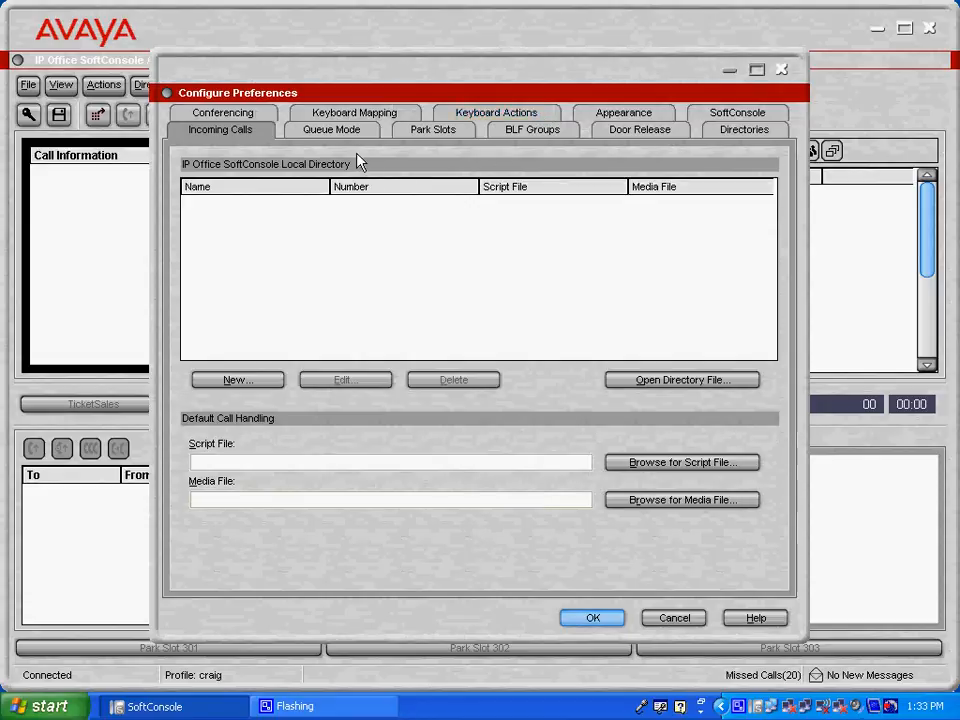
left_click(331, 129)
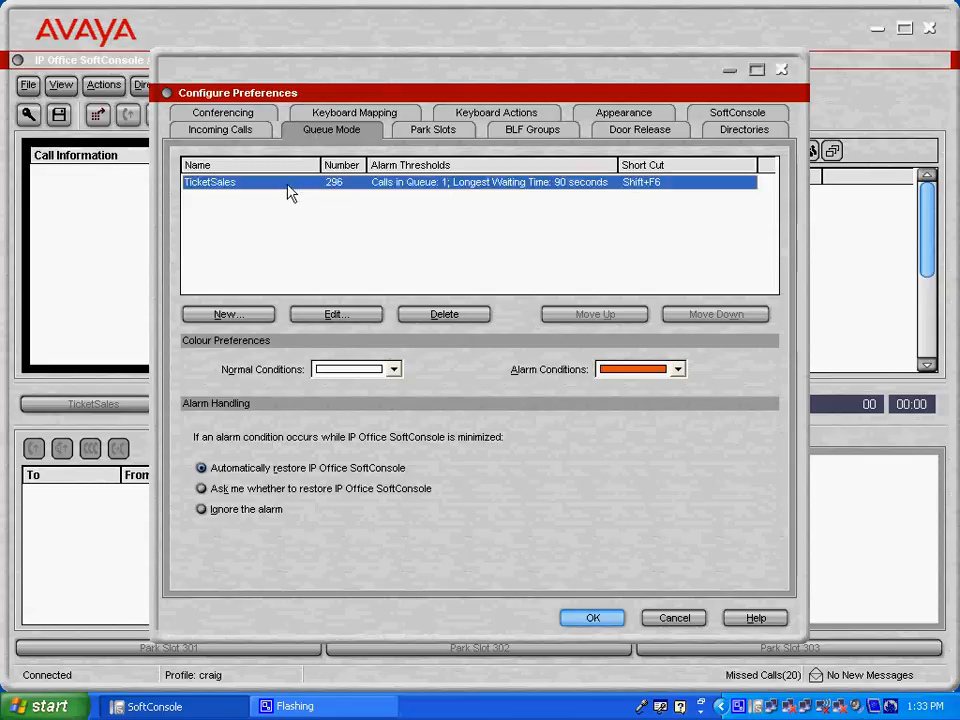
mouse_move(637, 107)
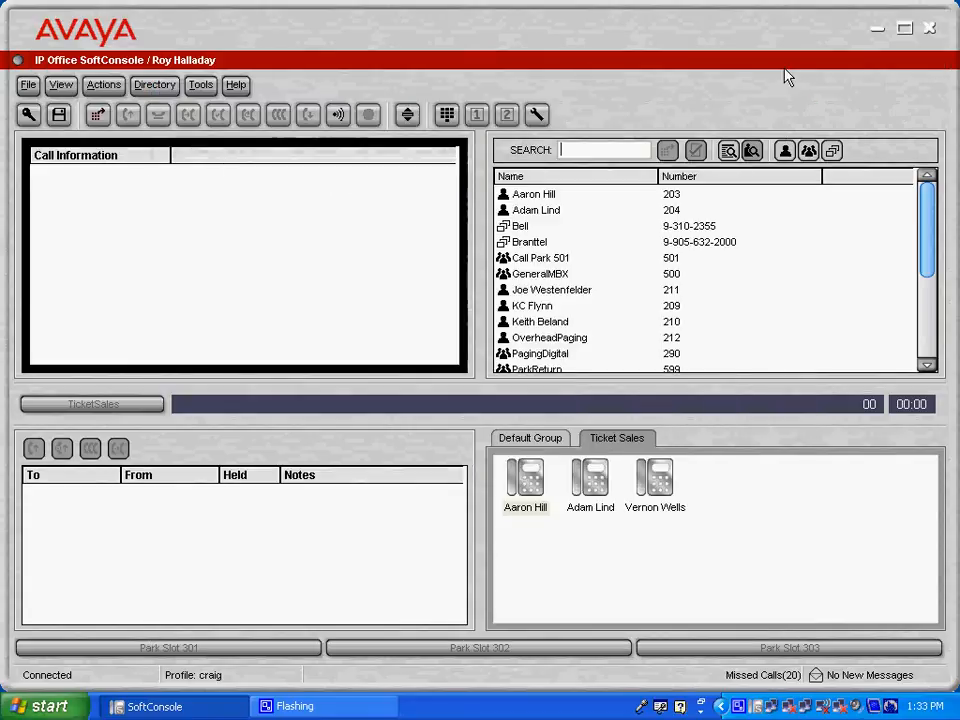
mouse_move(95, 418)
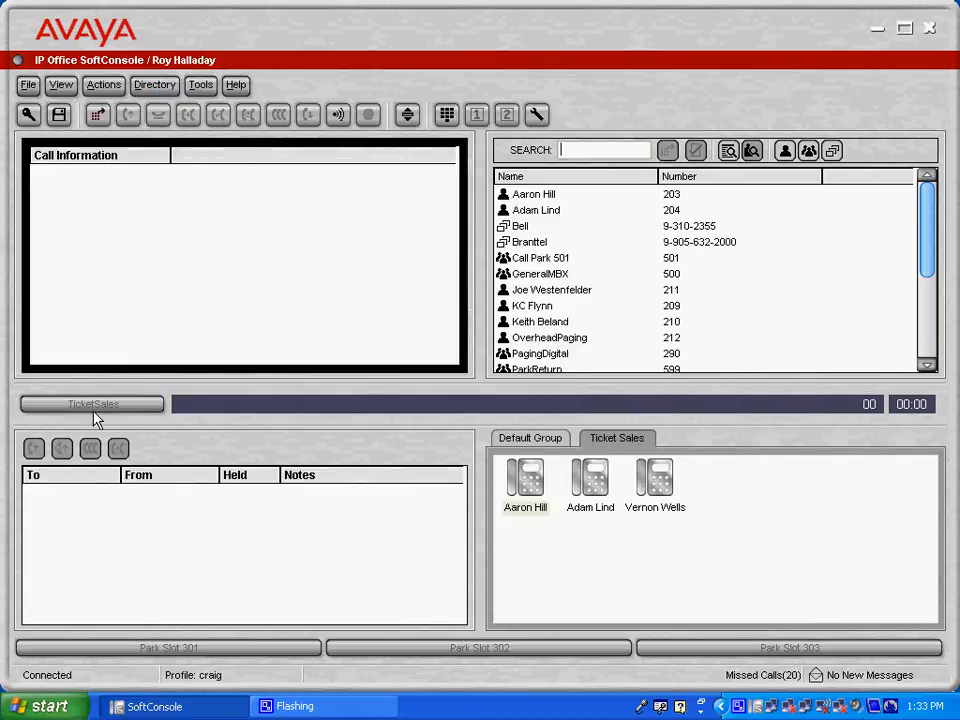
mouse_move(222, 408)
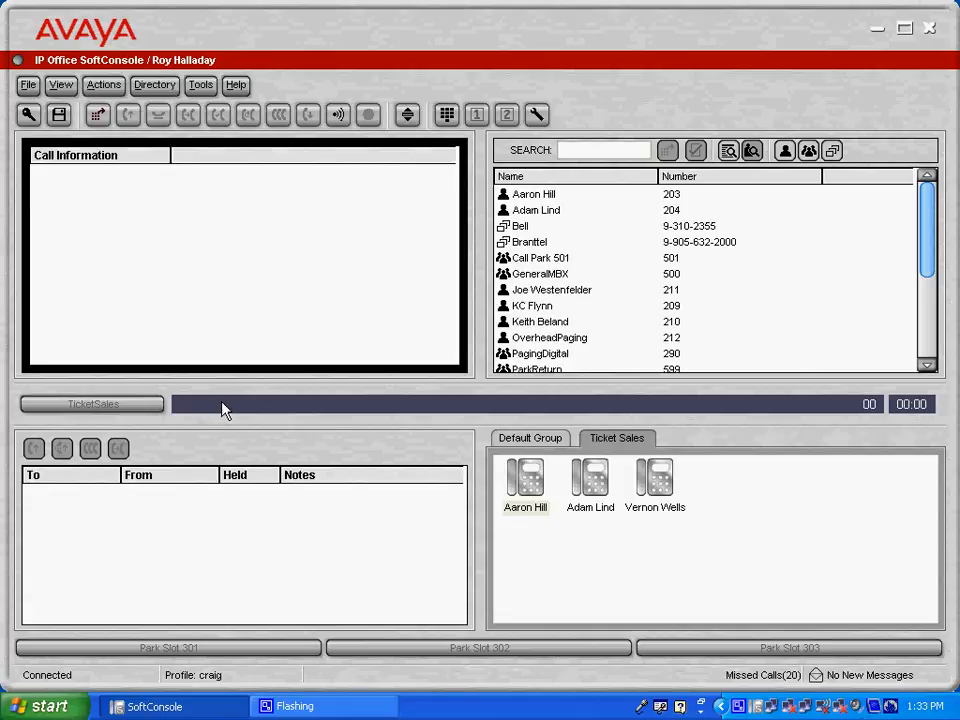
mouse_move(222, 405)
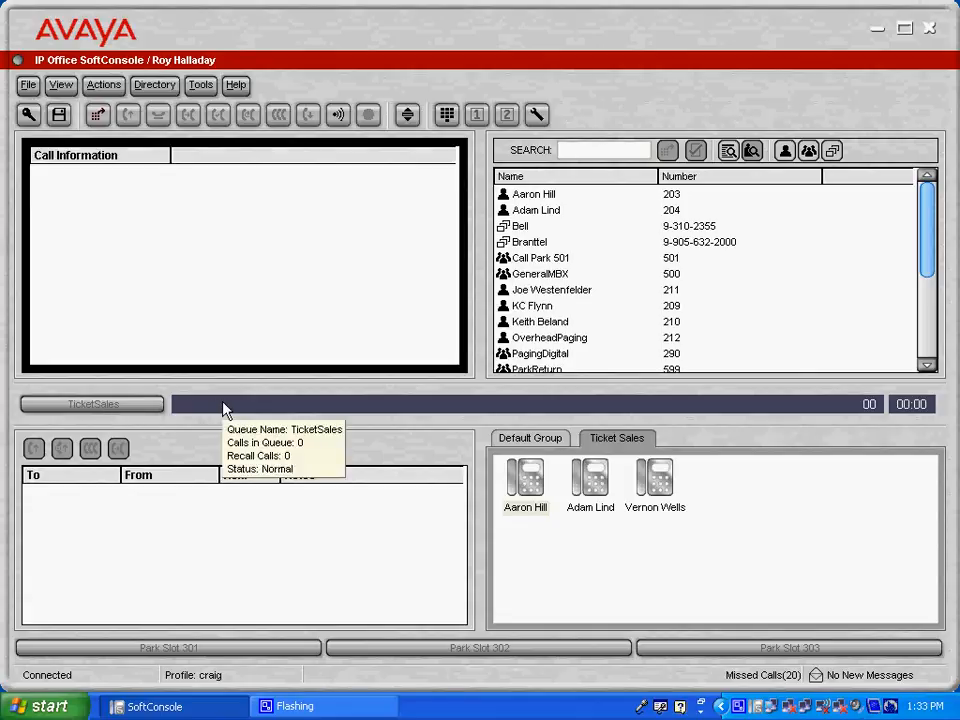
mouse_move(225, 411)
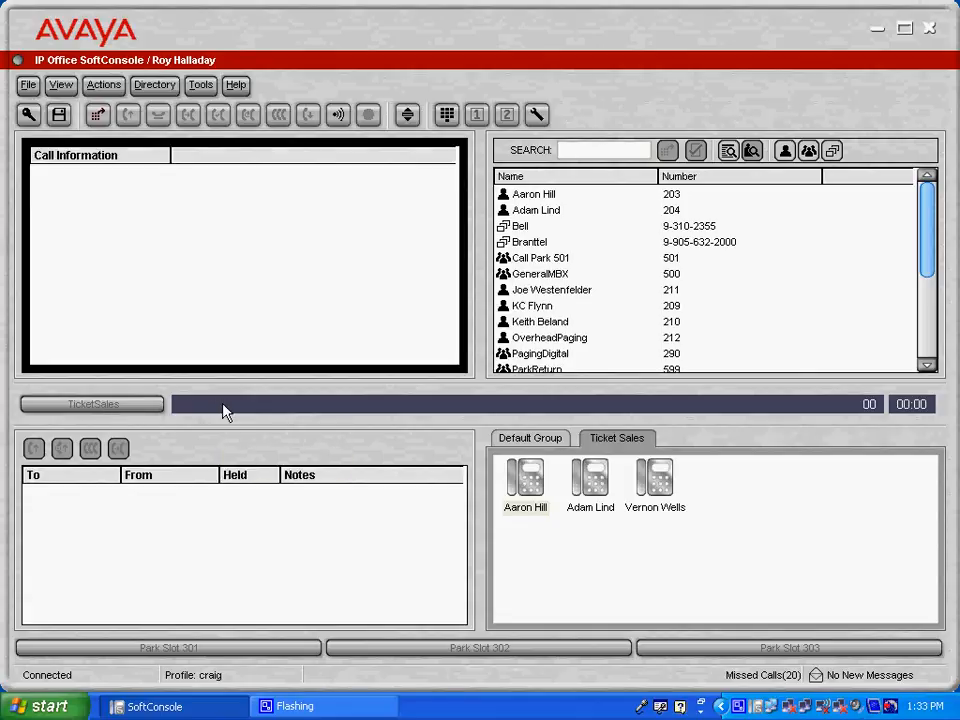
mouse_move(235, 428)
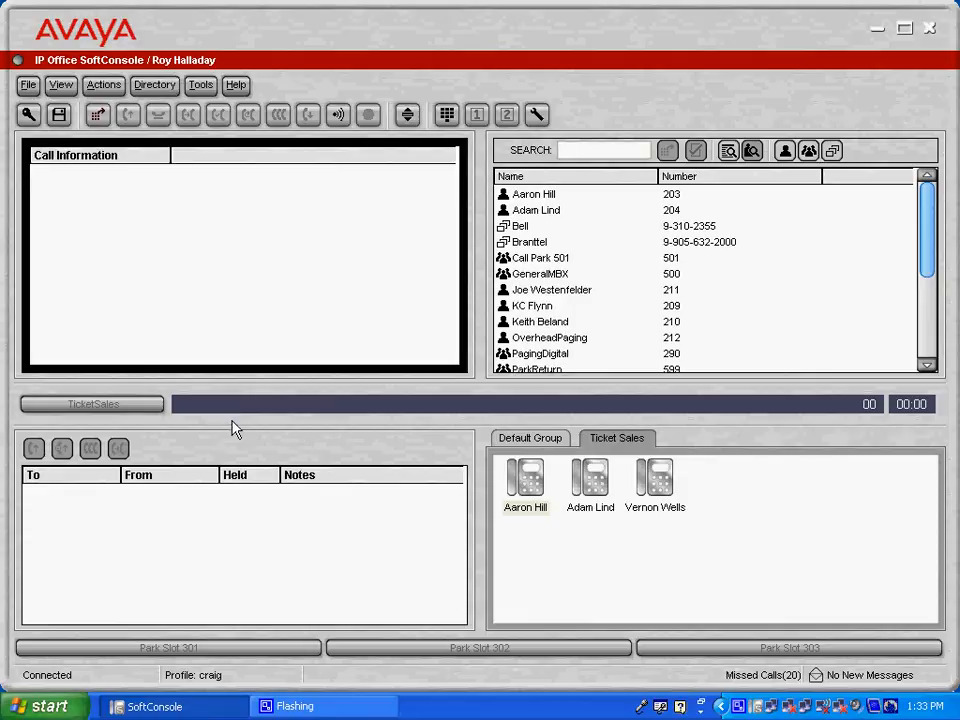
left_click(604, 150)
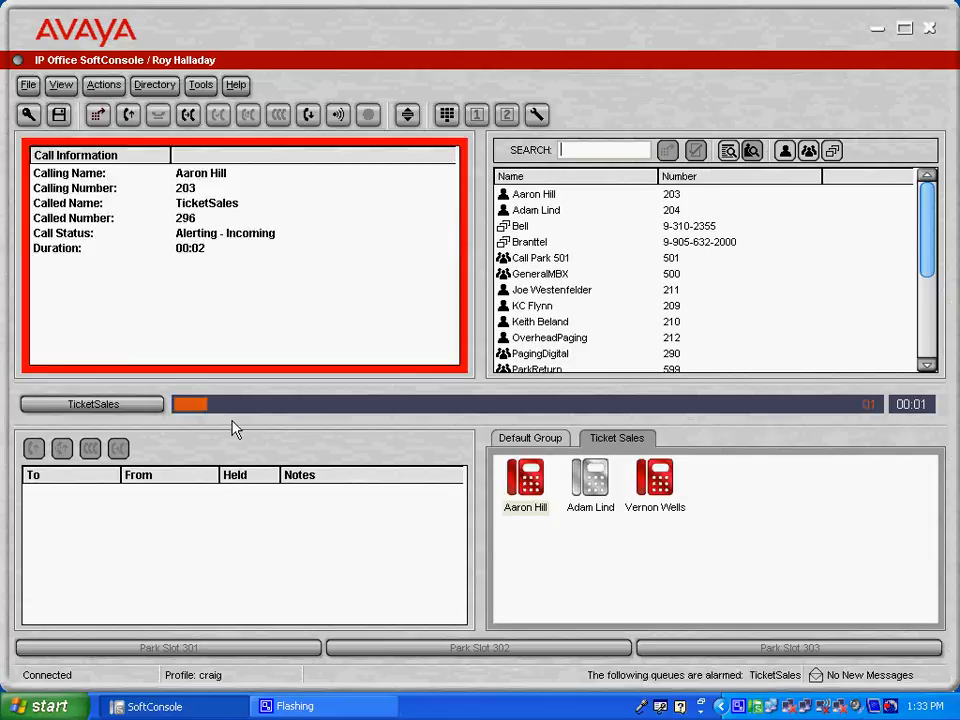
mouse_move(218, 408)
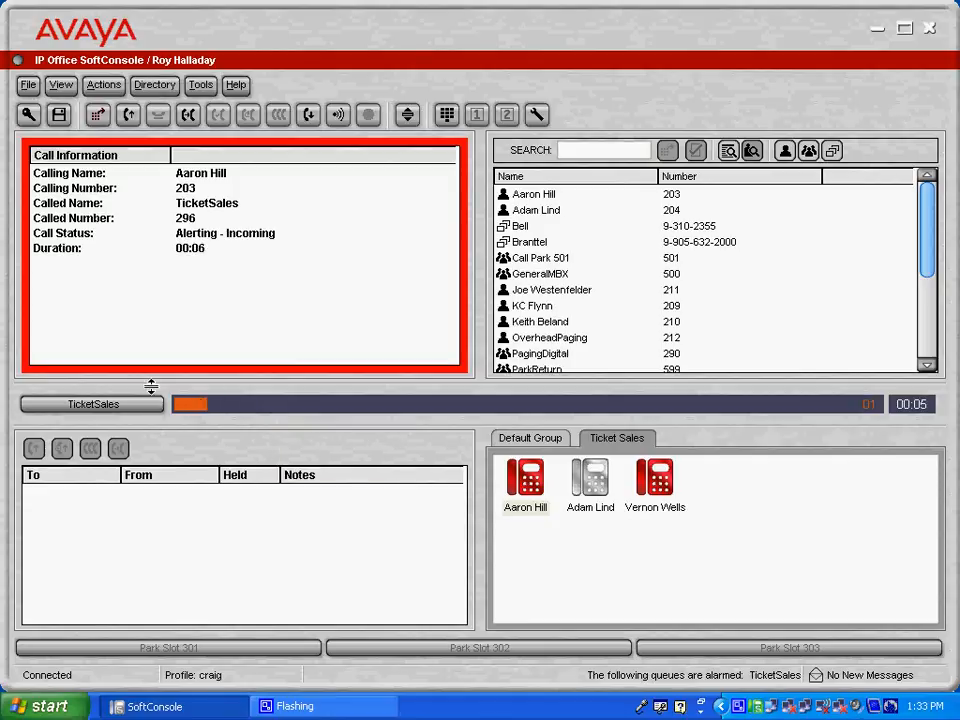
mouse_move(190, 404)
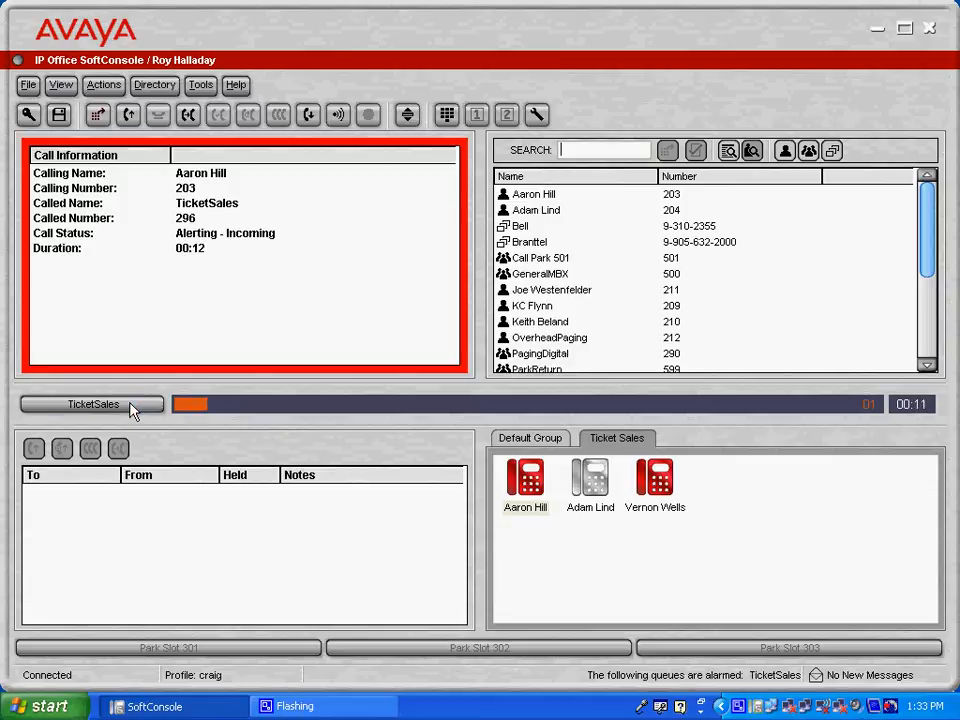
left_click(92, 404)
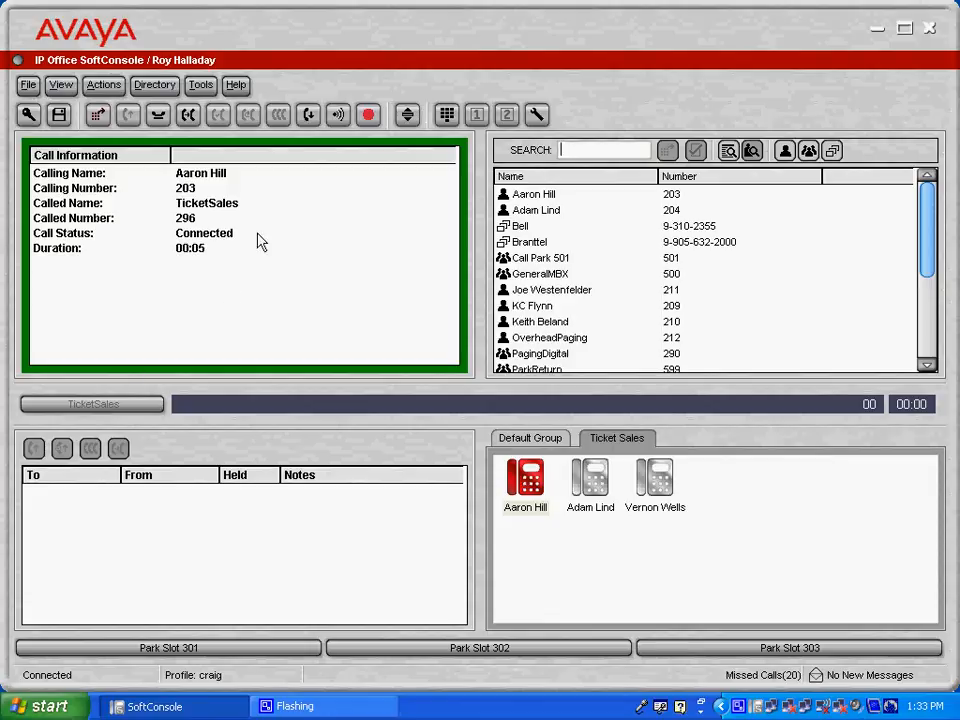
left_click(308, 114)
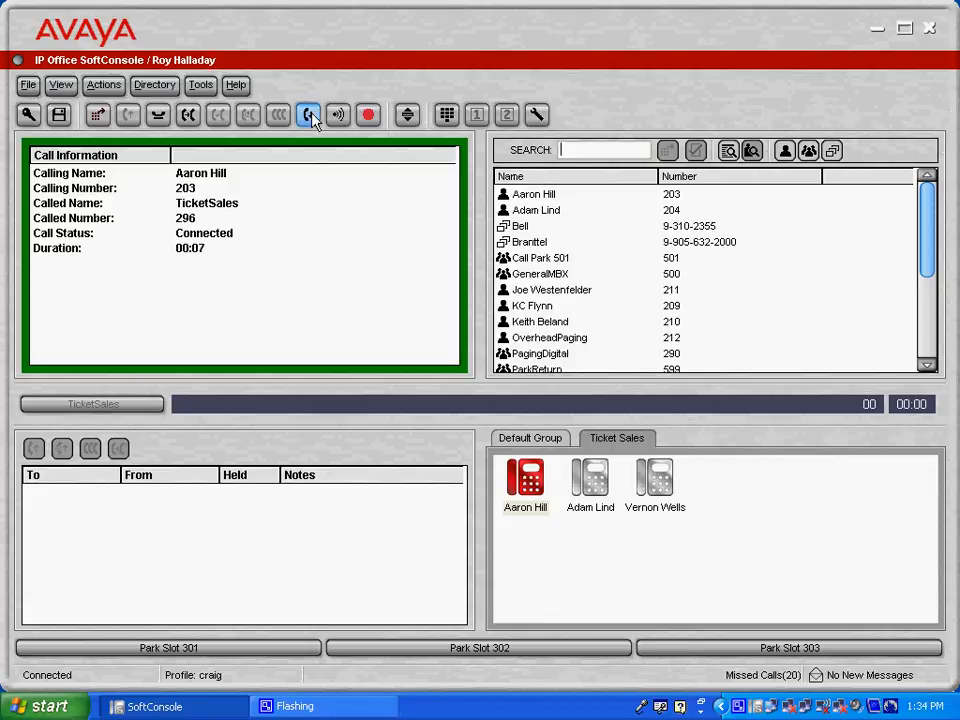
left_click(308, 114)
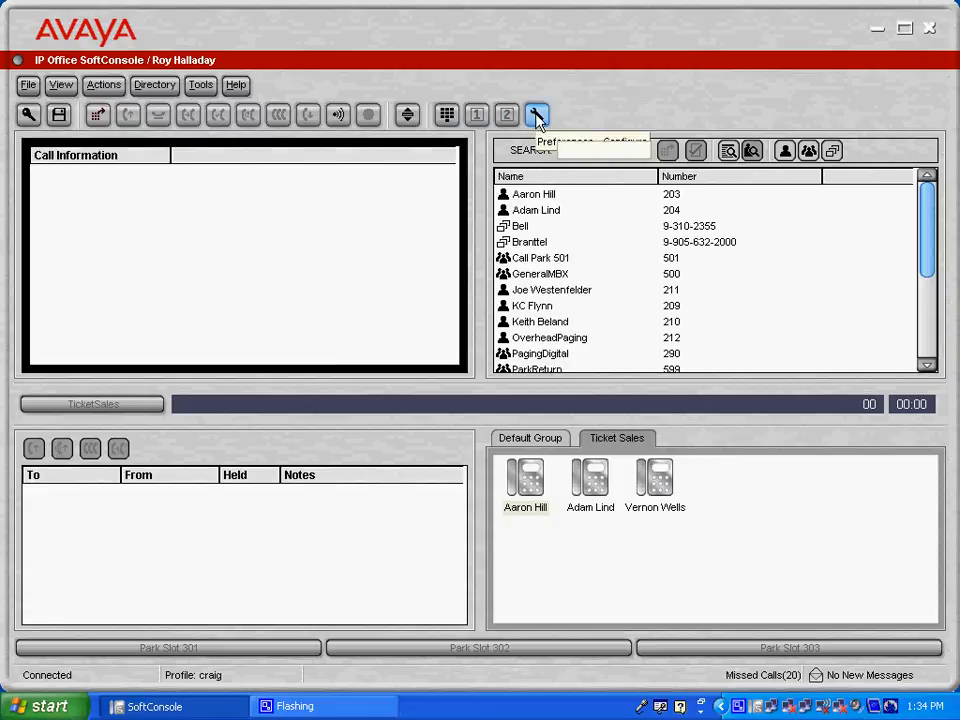
Change the TicketSales queue alarm colour from orange to red and save preferences
left_click(537, 114)
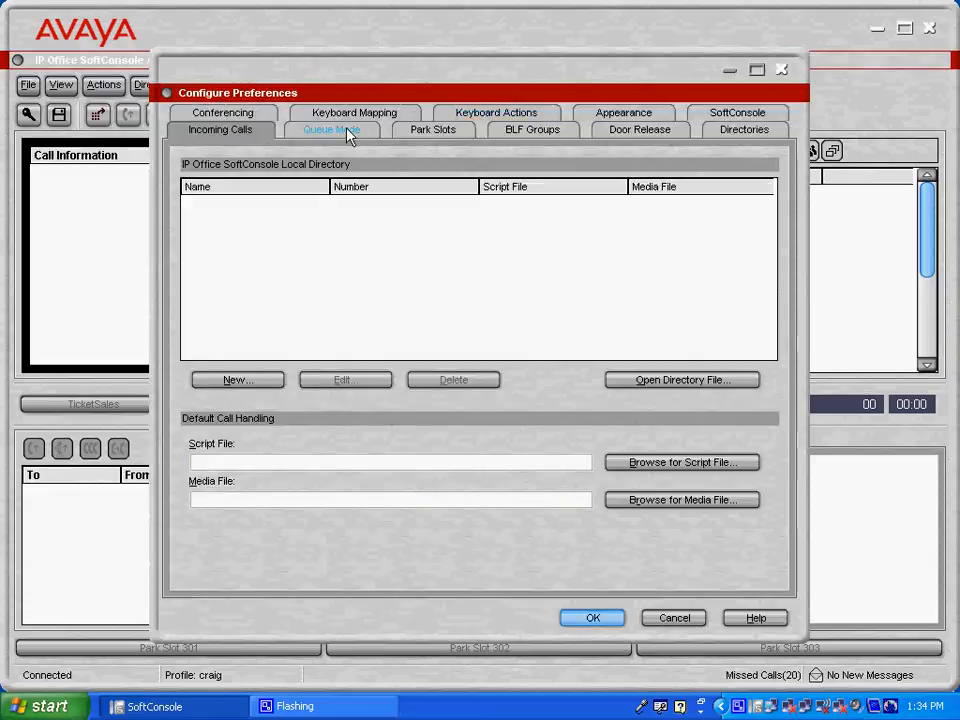
left_click(331, 129)
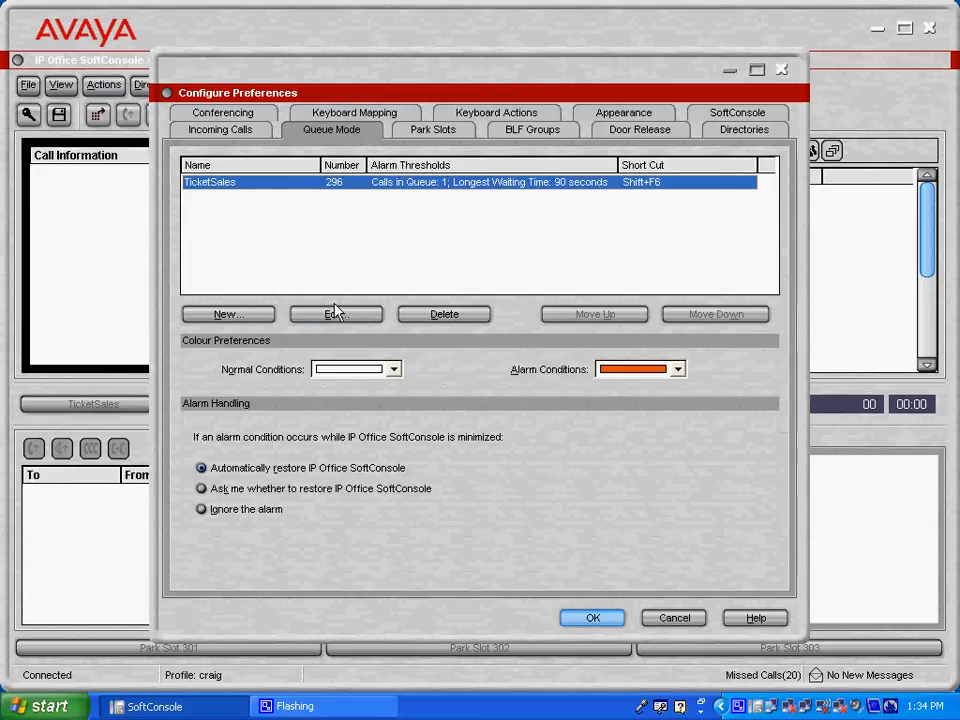
left_click(335, 314)
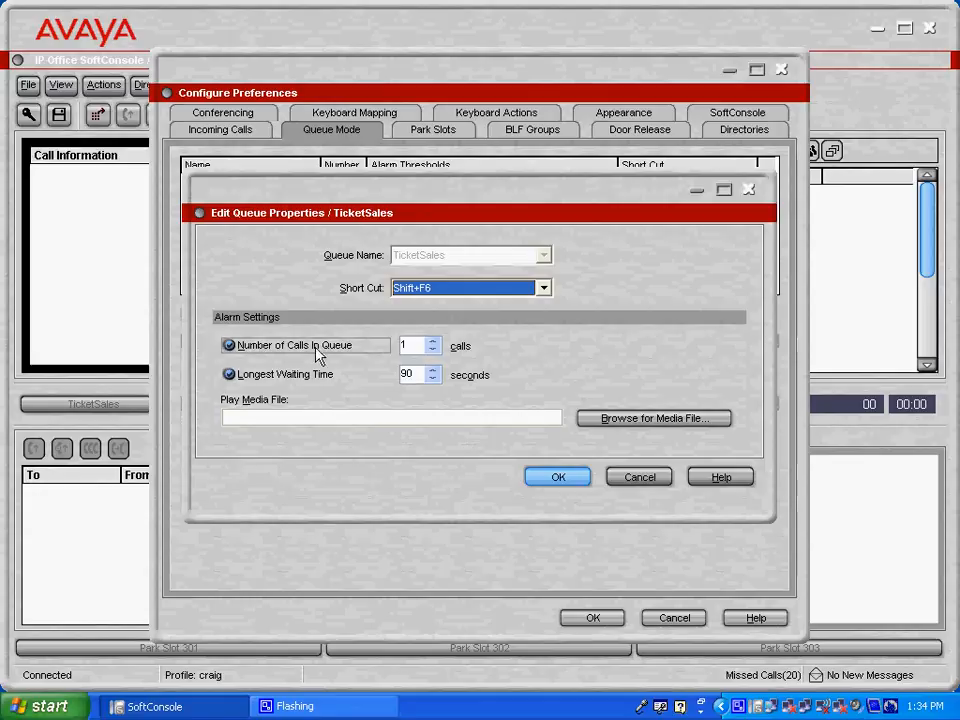
left_click(413, 345)
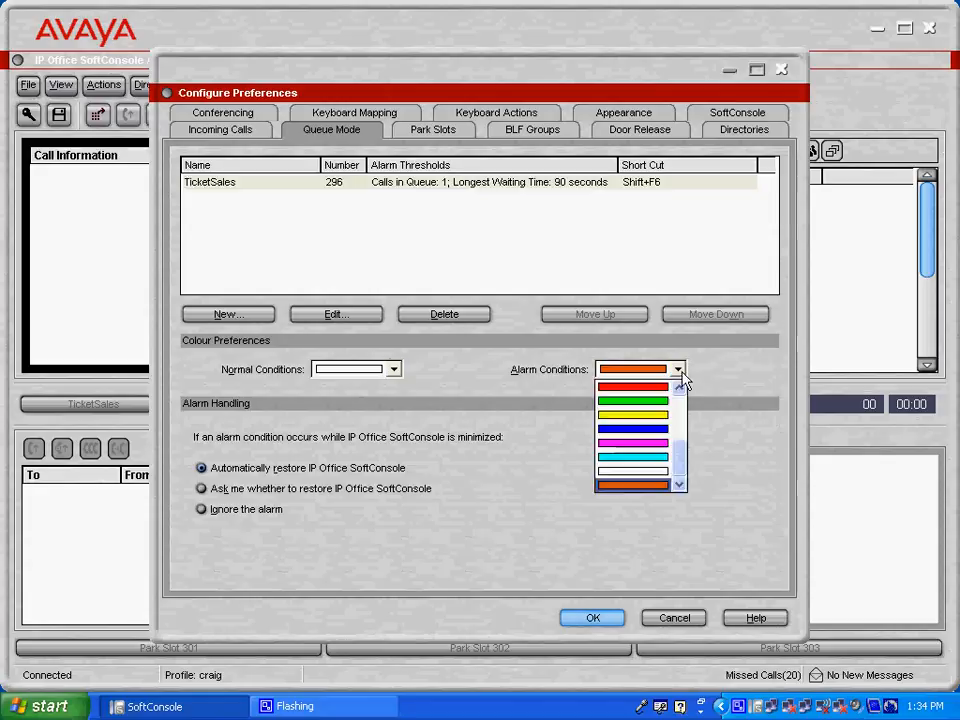
left_click(632, 388)
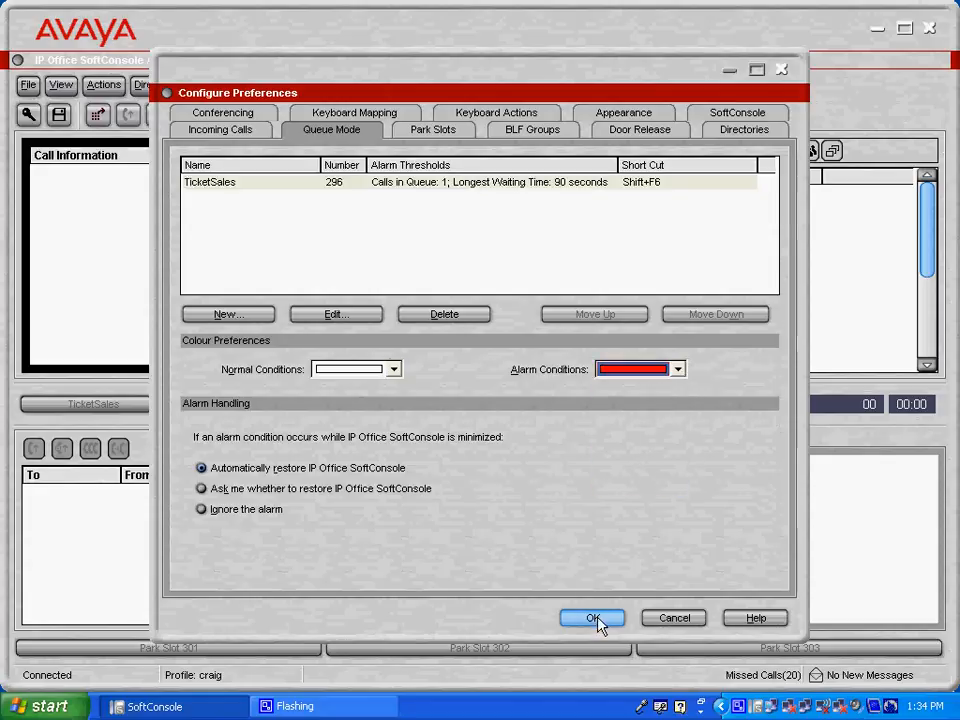
left_click(592, 617)
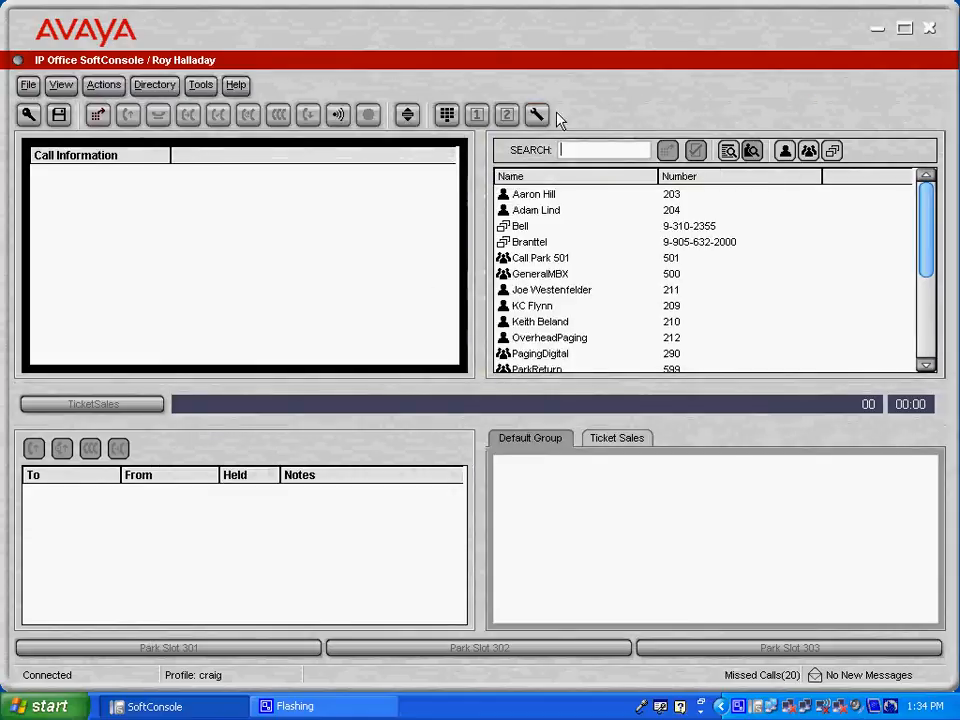
mouse_move(537, 115)
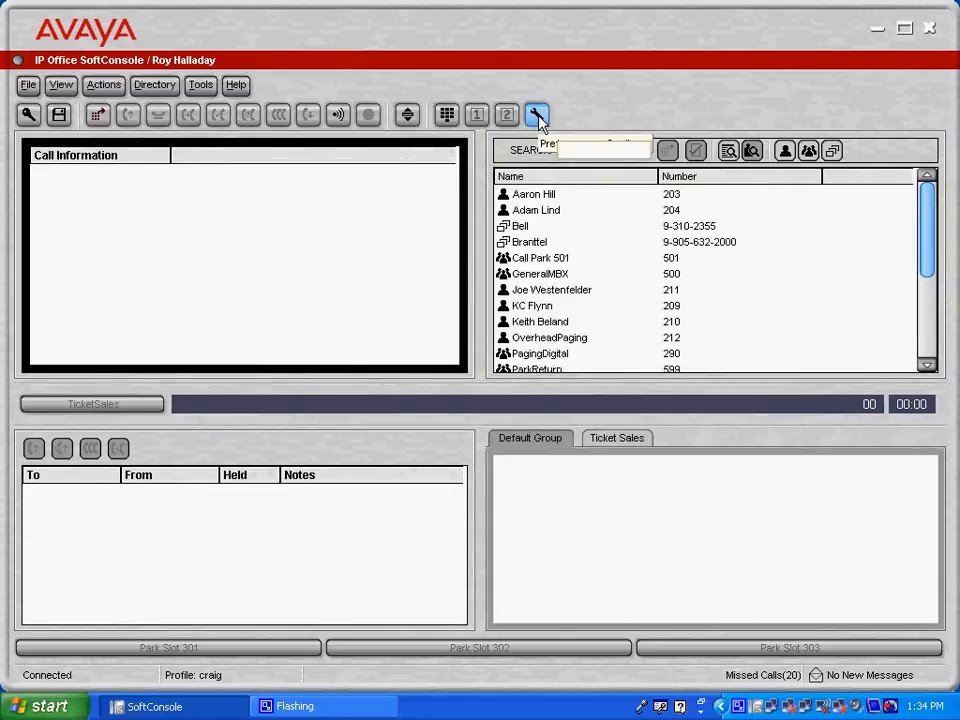
left_click(537, 114)
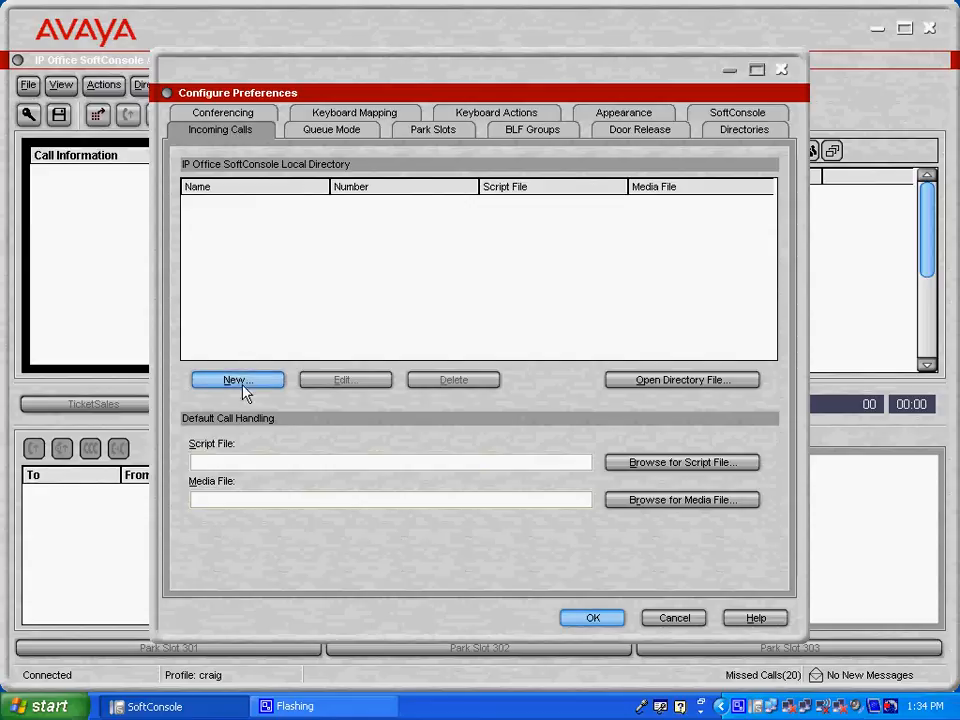
left_click(237, 380)
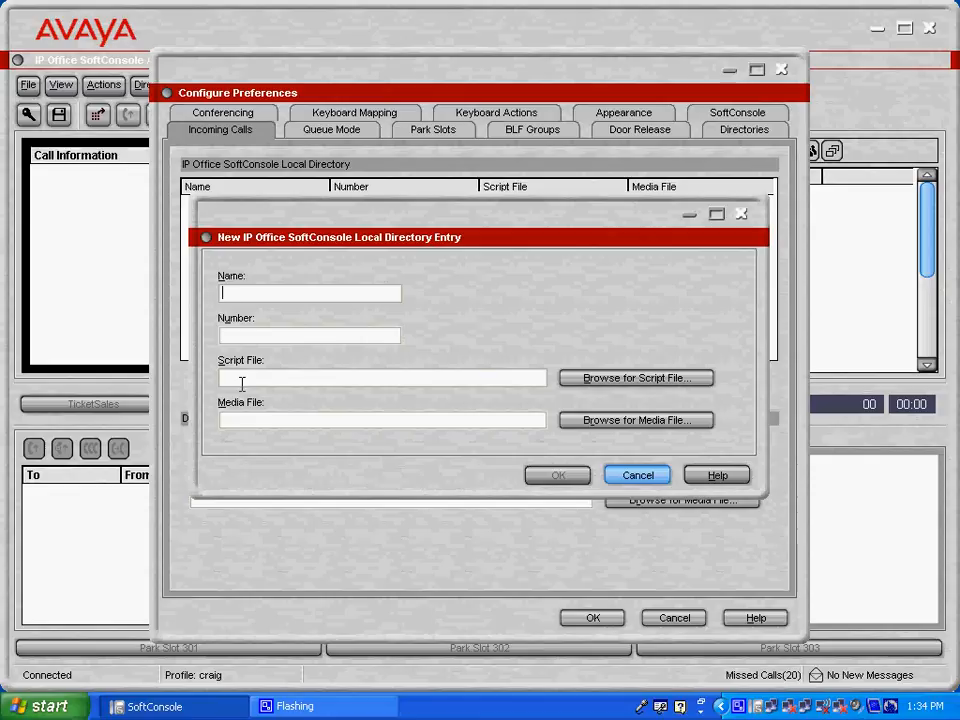
type("Aaron")
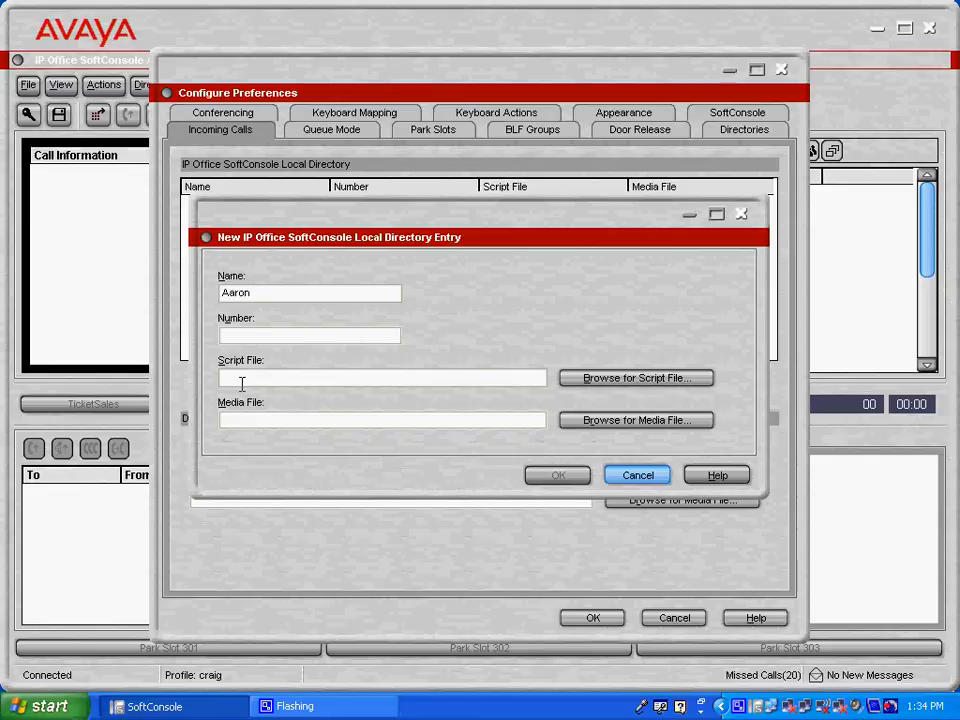
type("Hill")
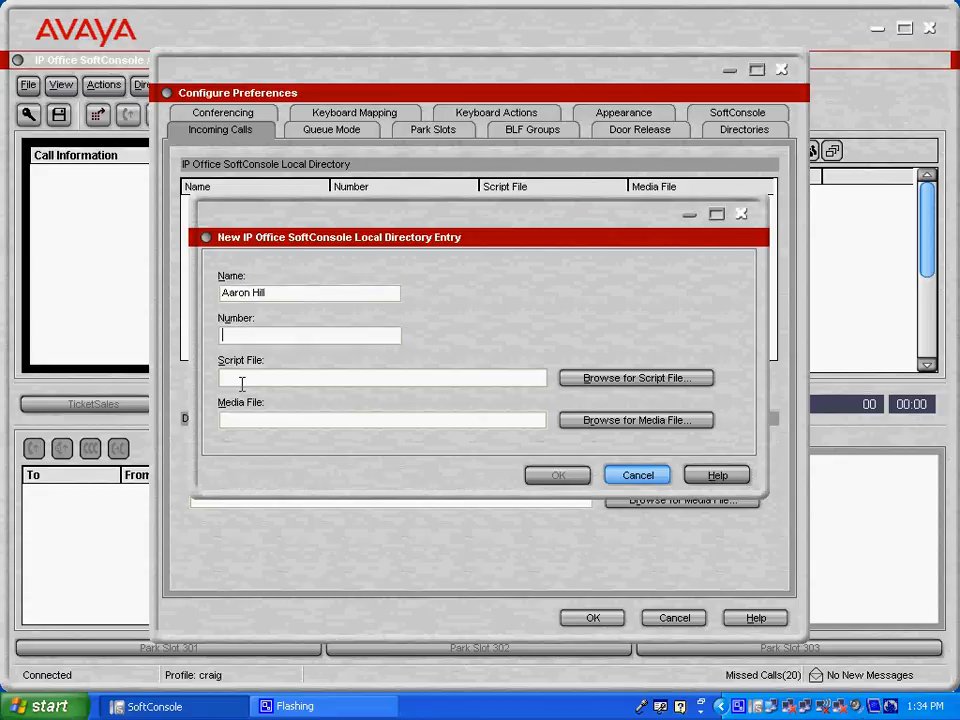
type("203")
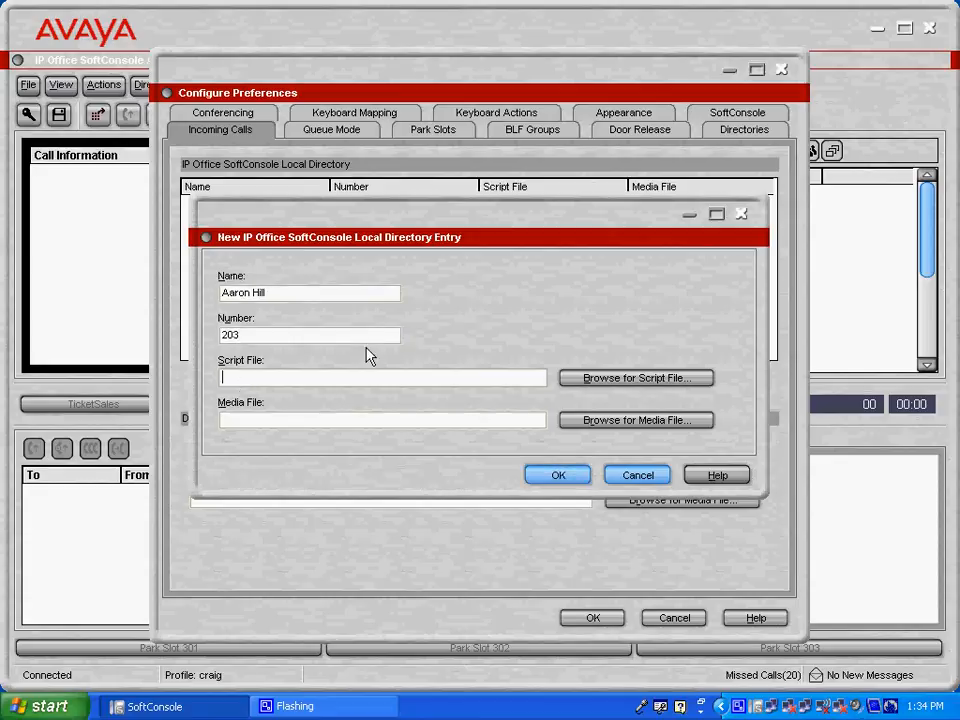
Attach Test_Script.txt as the entry's script file and save the preferences
left_click(635, 377)
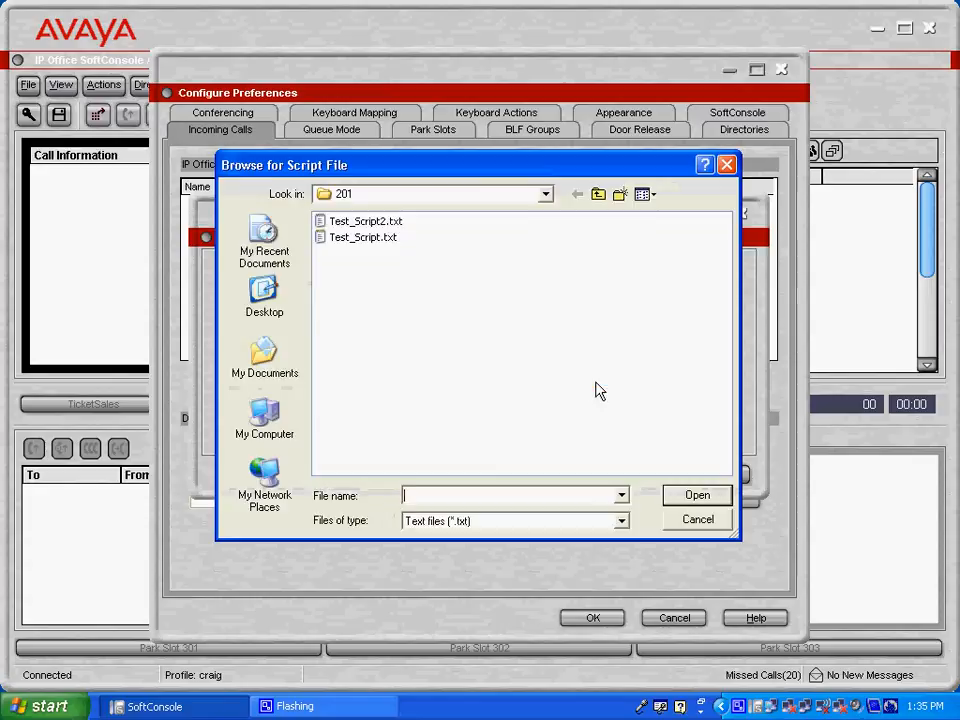
left_click(363, 237)
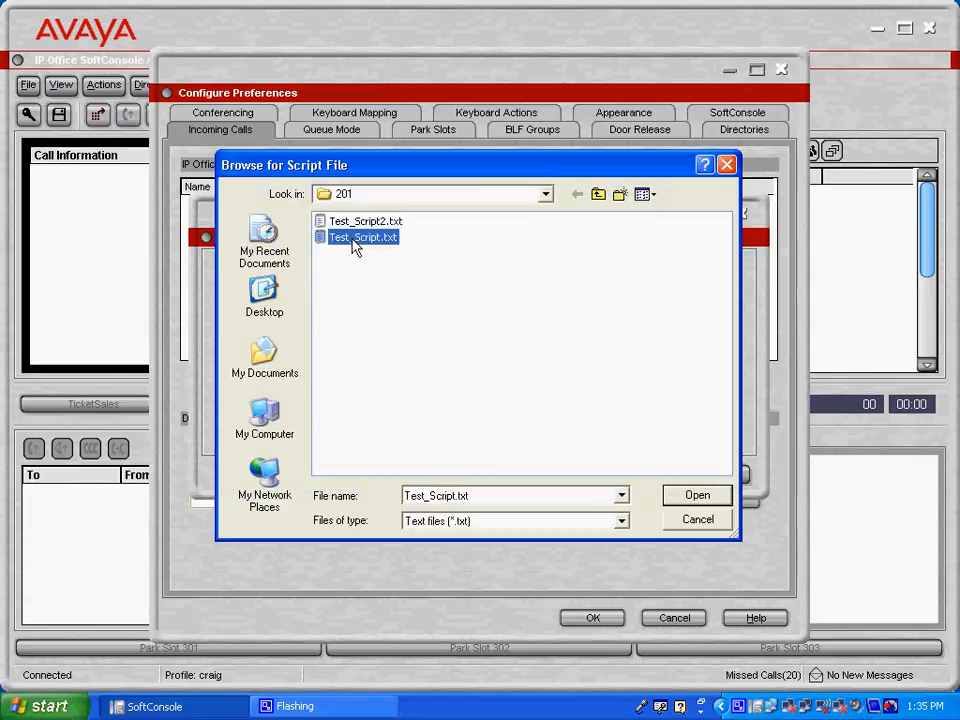
left_click(697, 495)
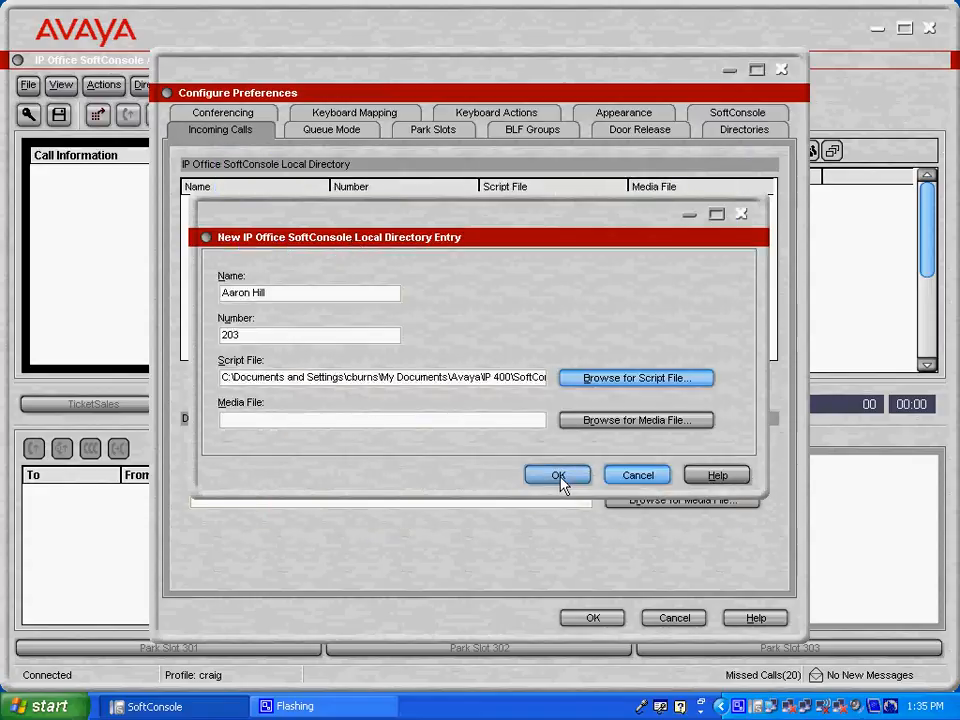
left_click(558, 475)
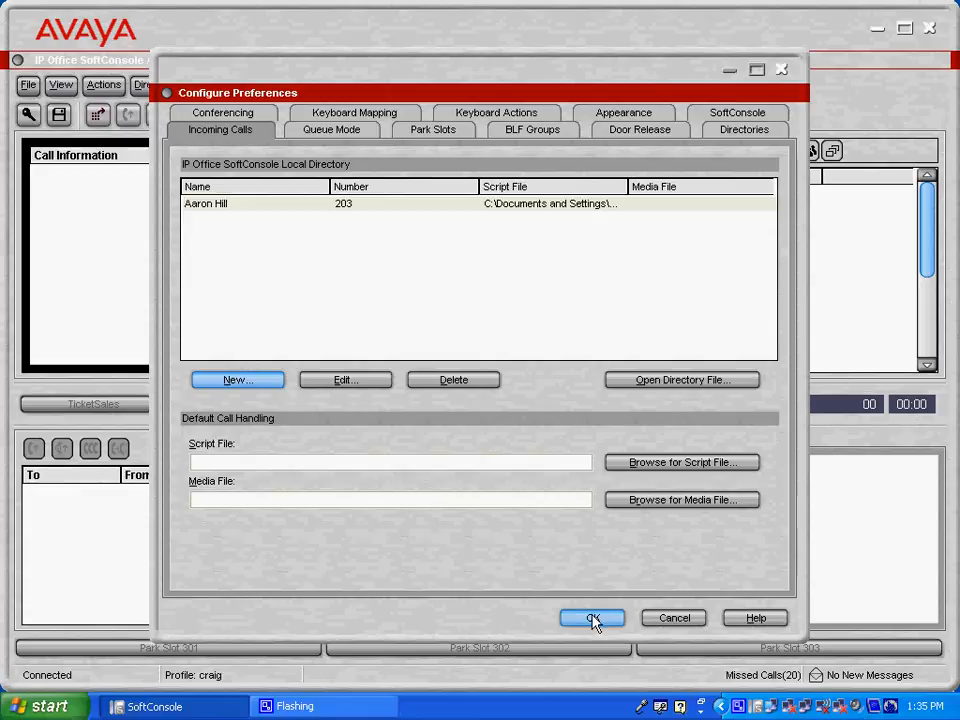
left_click(592, 617)
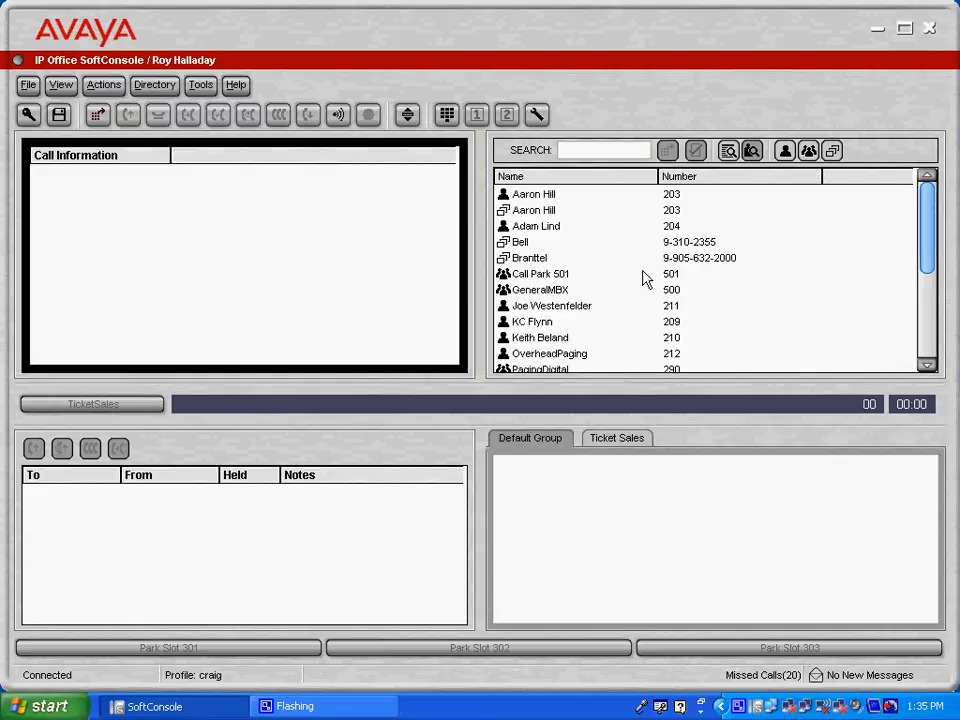
Show the Ticket Sales group's extensions and answer Aaron Hill's (203) call to Roy Halladay
left_click(604, 150)
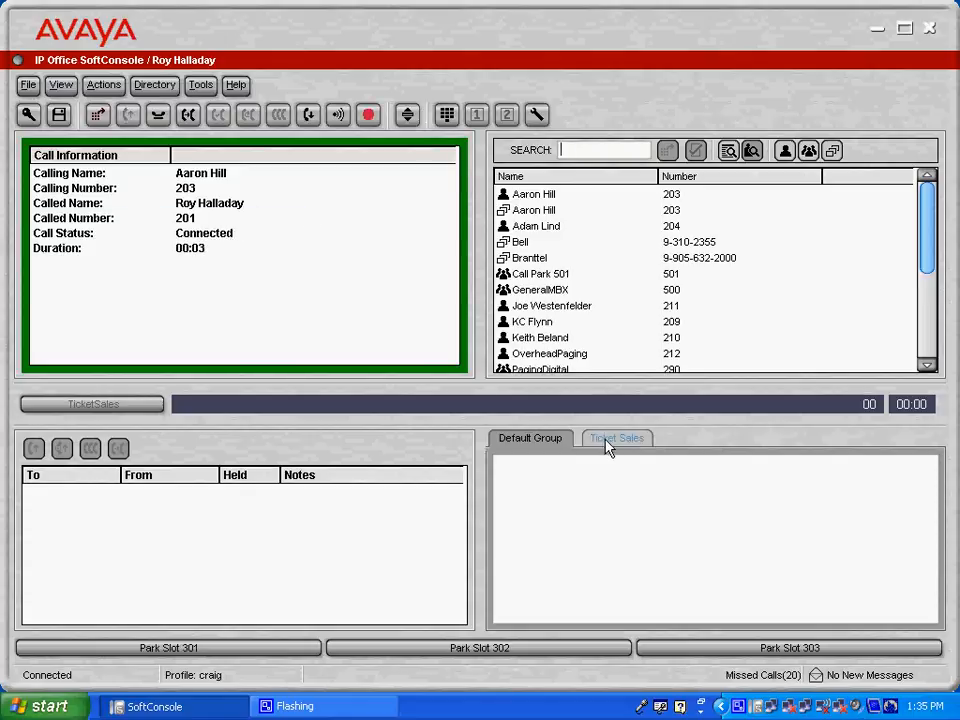
left_click(617, 438)
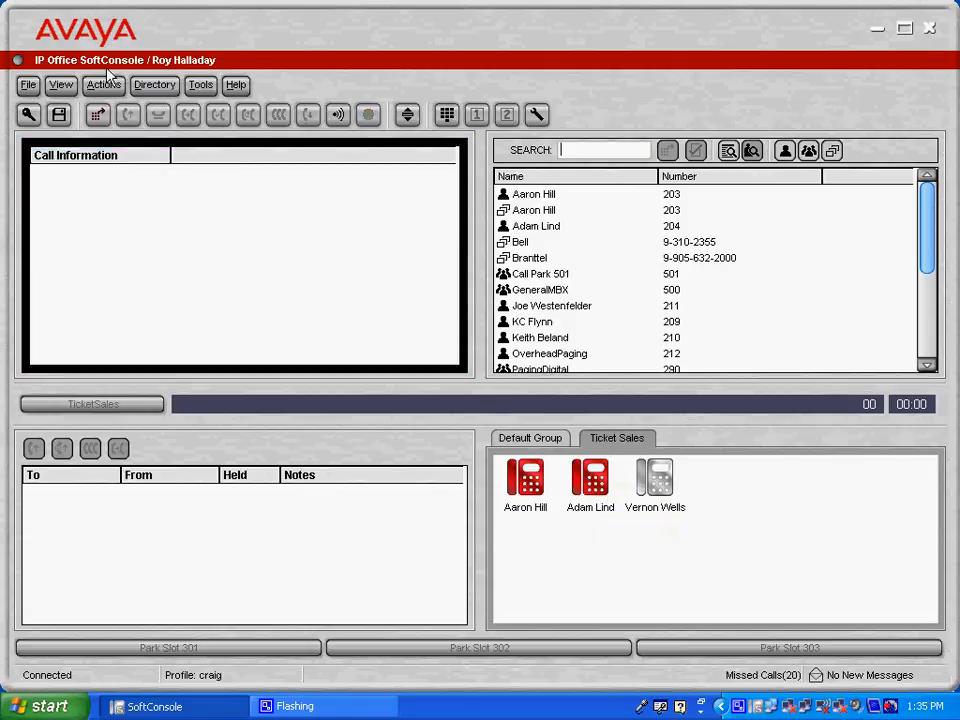
left_click(128, 114)
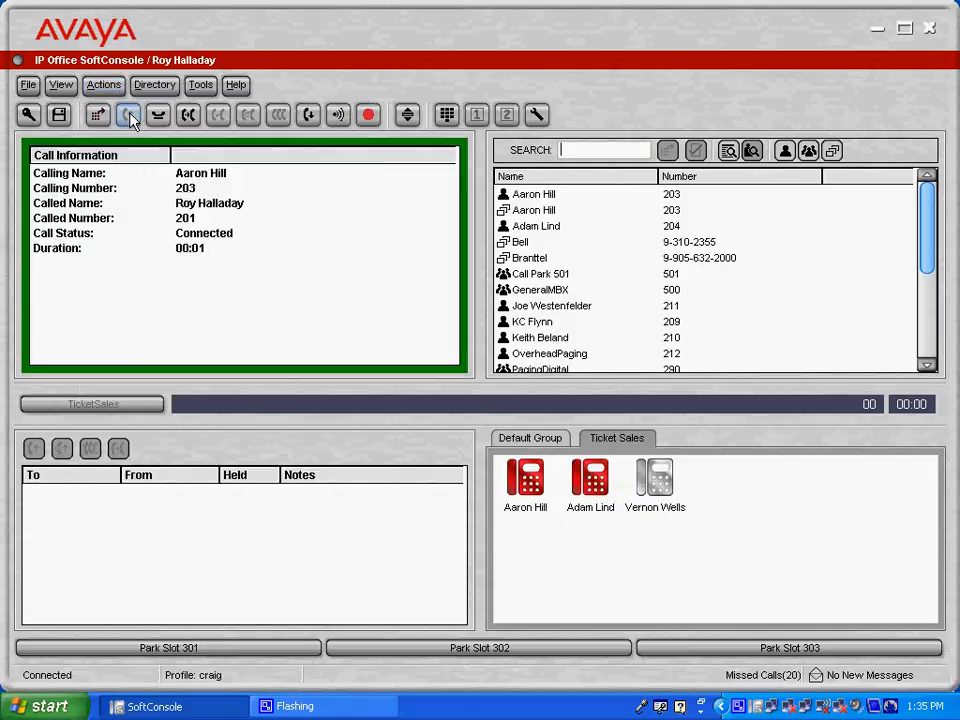